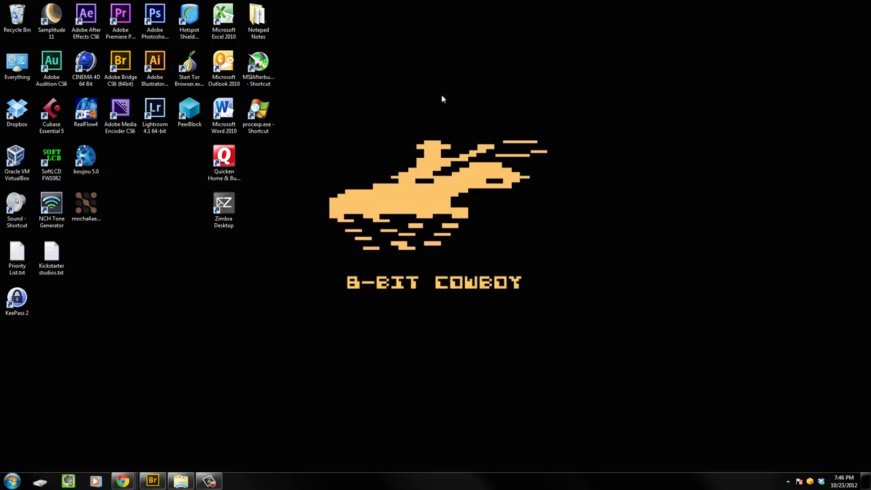
{"action": "mouse_move", "coordinate": [529, 147]}
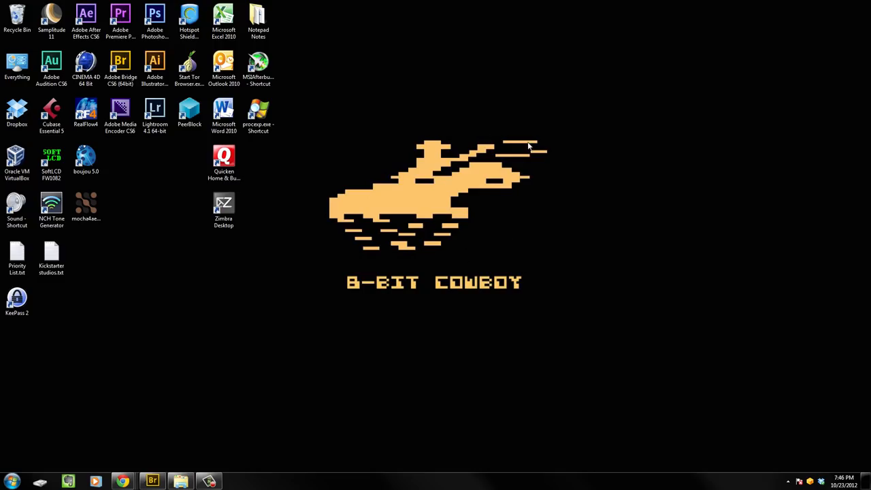
{"action": "mouse_move", "coordinate": [558, 204]}
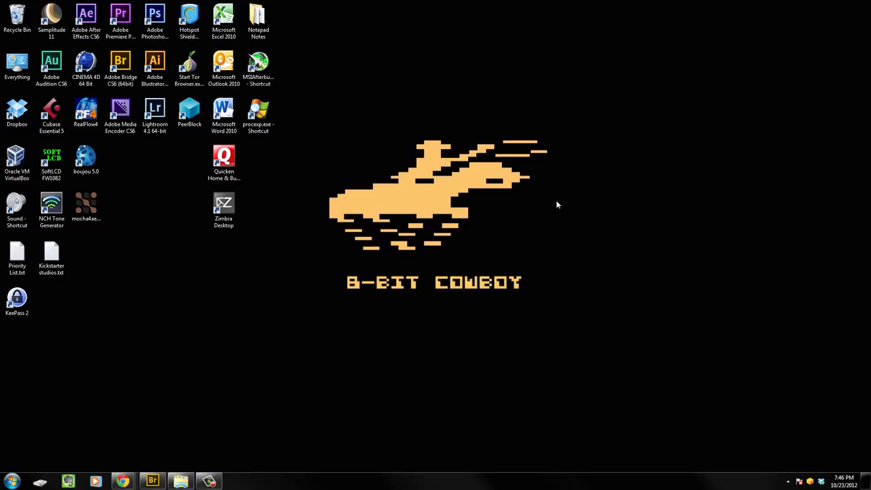
{"action": "mouse_move", "coordinate": [454, 203]}
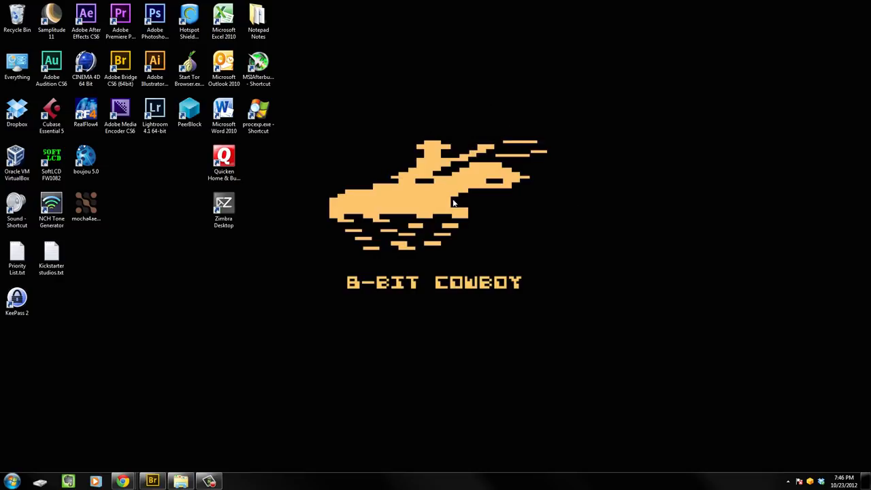
{"action": "mouse_move", "coordinate": [384, 367]}
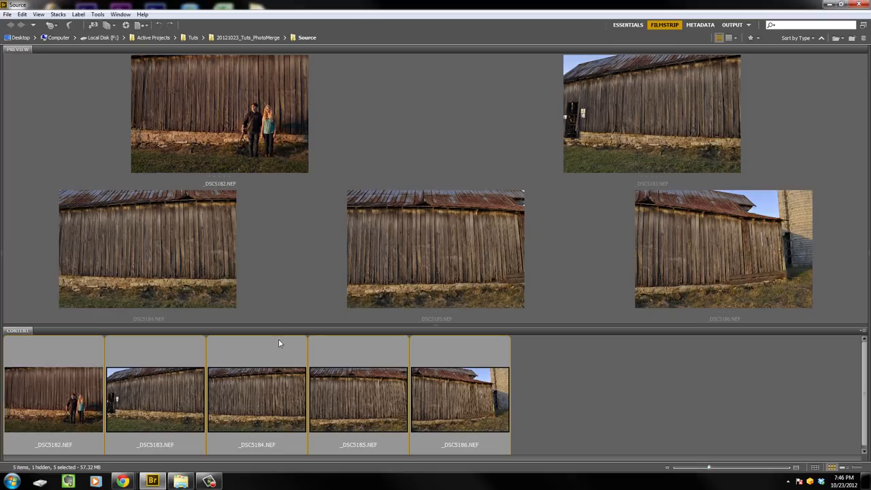
{"action": "mouse_move", "coordinate": [411, 177]}
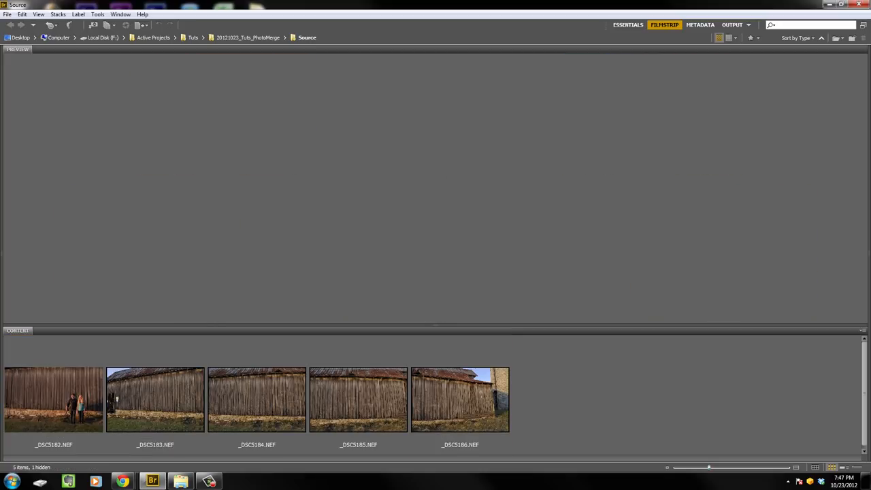
Step: Select the first couple-by-the-barn shot, then reselect all five raw barn photos together
{"action": "left_click", "coordinate": [53, 400]}
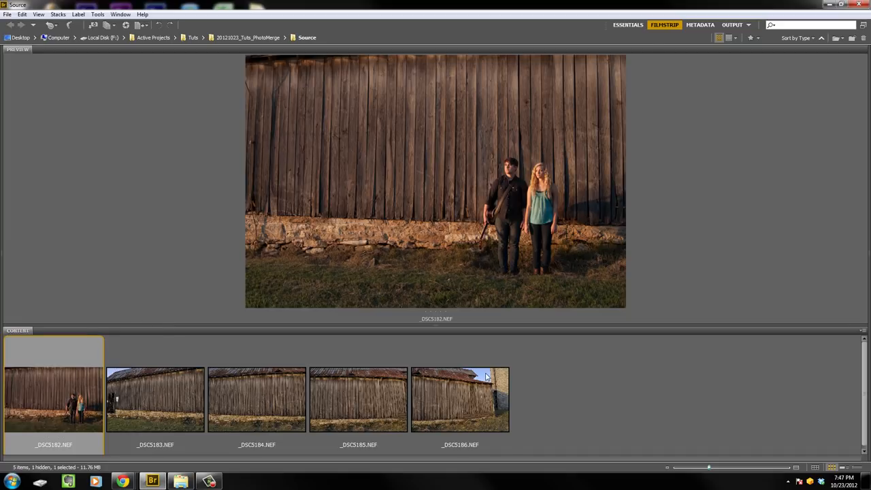
{"action": "mouse_move", "coordinate": [473, 367]}
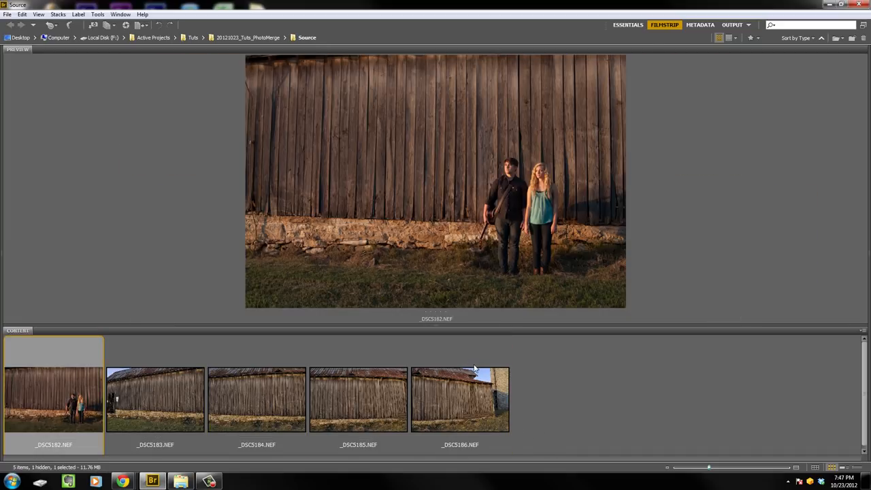
{"action": "mouse_move", "coordinate": [459, 354]}
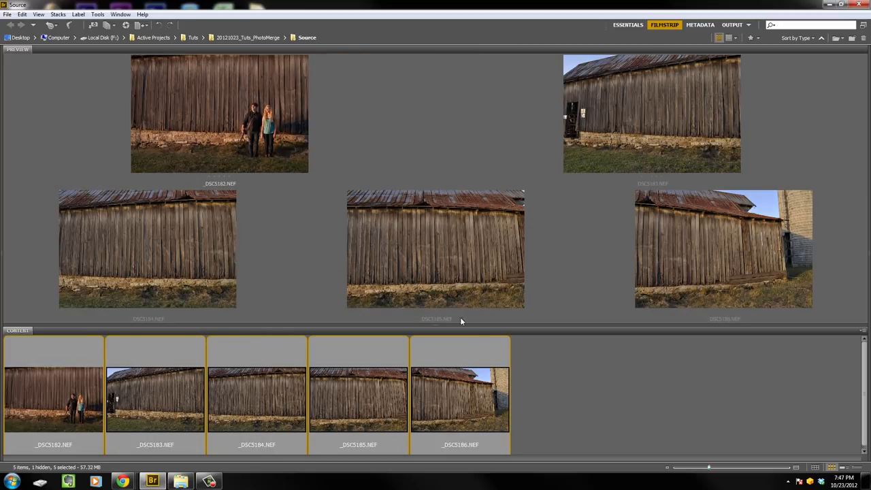
{"action": "left_click", "coordinate": [54, 400]}
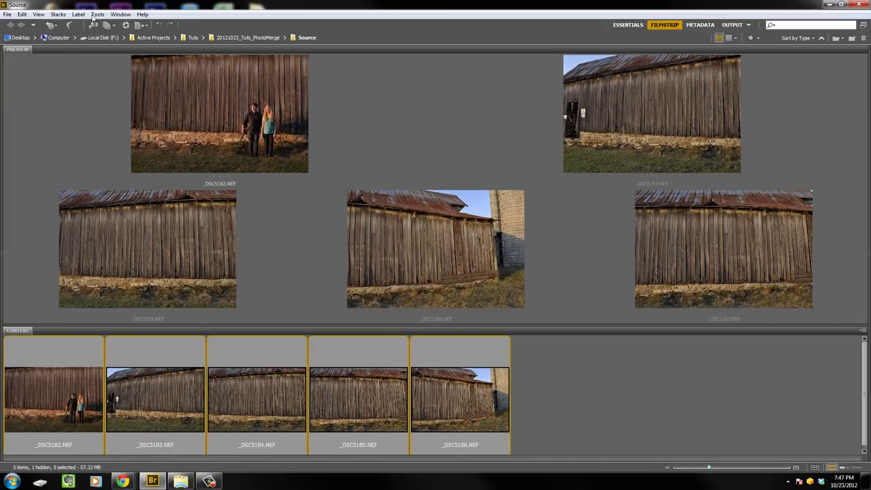
Step: Send the five selected barn shots to Photoshop's Photomerge via Tools > Photoshop
{"action": "left_click", "coordinate": [98, 13]}
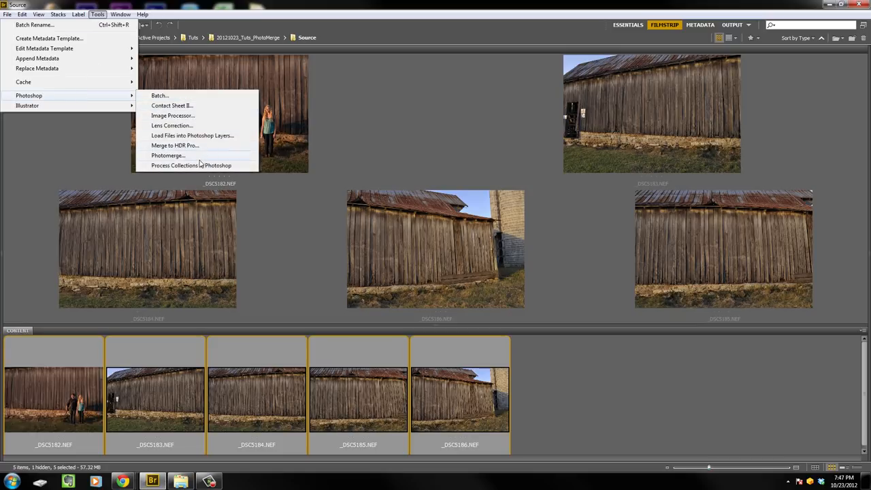
{"action": "mouse_move", "coordinate": [199, 125]}
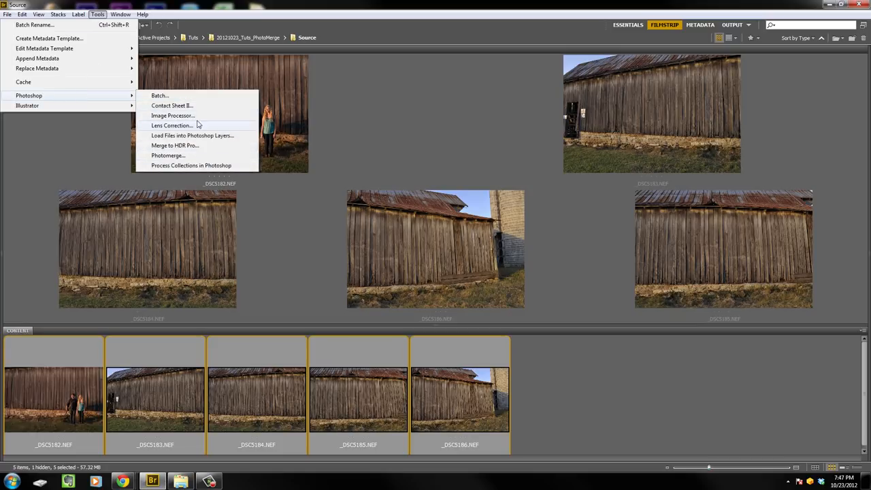
{"action": "mouse_move", "coordinate": [194, 136]}
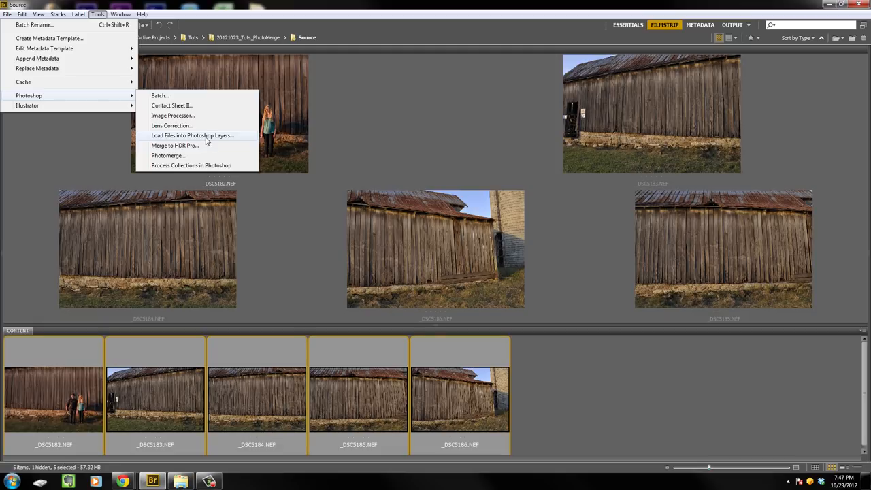
{"action": "mouse_move", "coordinate": [207, 148]}
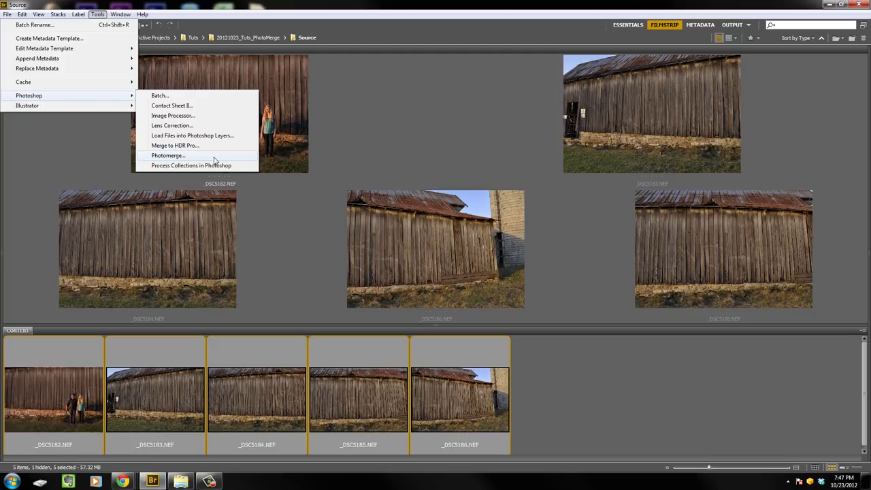
{"action": "left_click", "coordinate": [169, 155]}
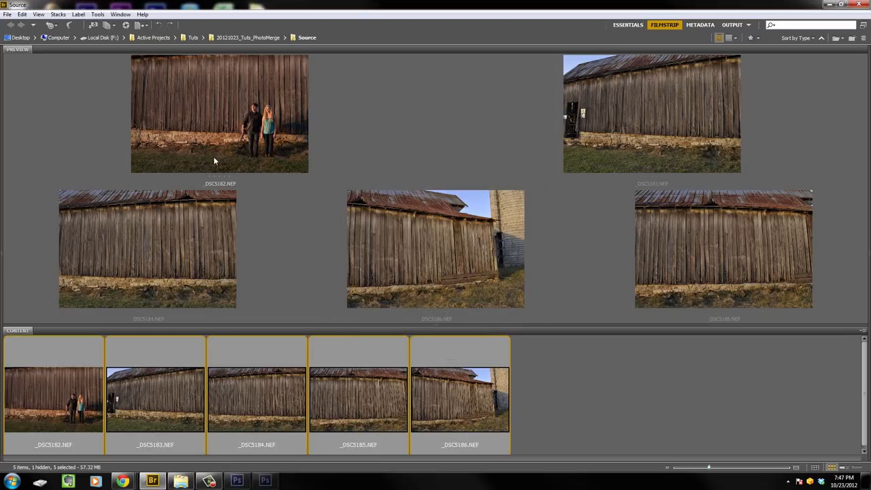
Step: Move the Photomerge dialog aside, keep Auto layout, and toggle Blend Images Together off and back on
{"action": "left_click", "coordinate": [236, 481]}
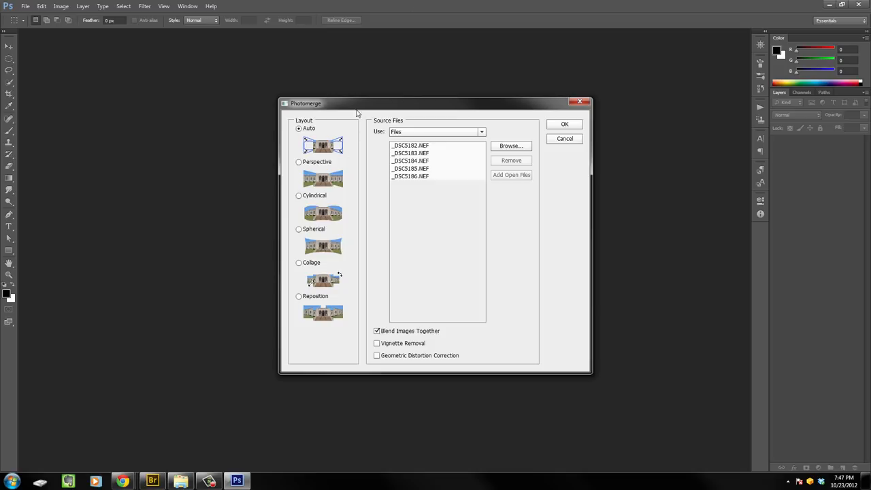
{"action": "left_click_drag", "start_coordinate": [357, 104], "coordinate": [242, 87]}
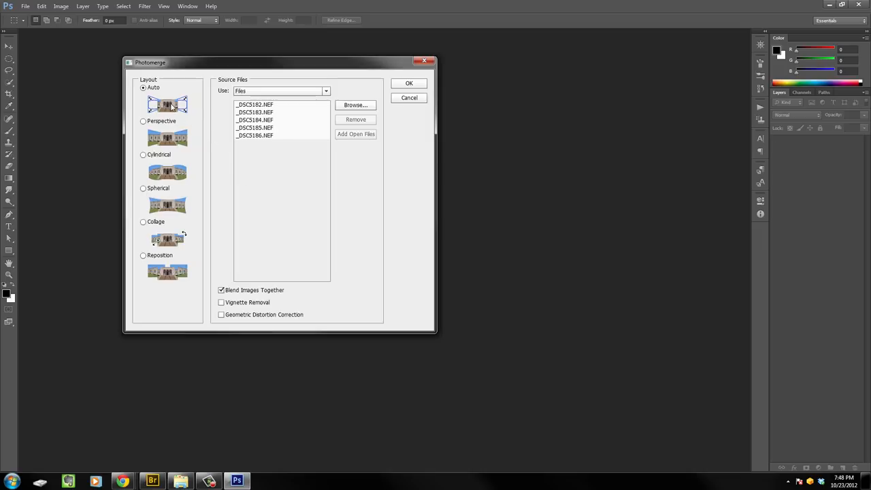
{"action": "mouse_move", "coordinate": [182, 263]}
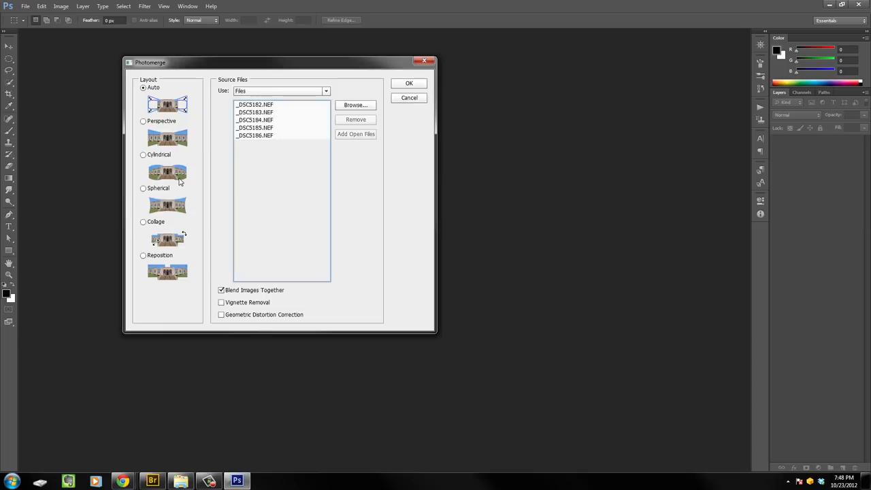
{"action": "mouse_move", "coordinate": [178, 204]}
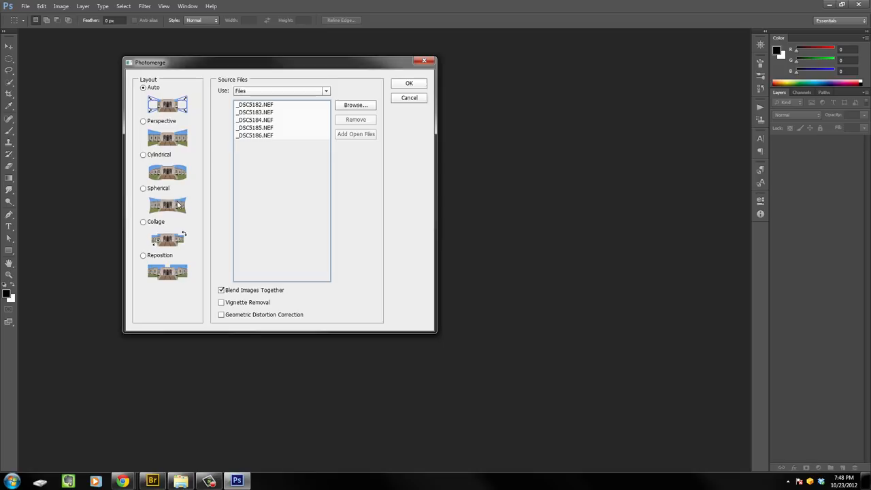
{"action": "mouse_move", "coordinate": [193, 182]}
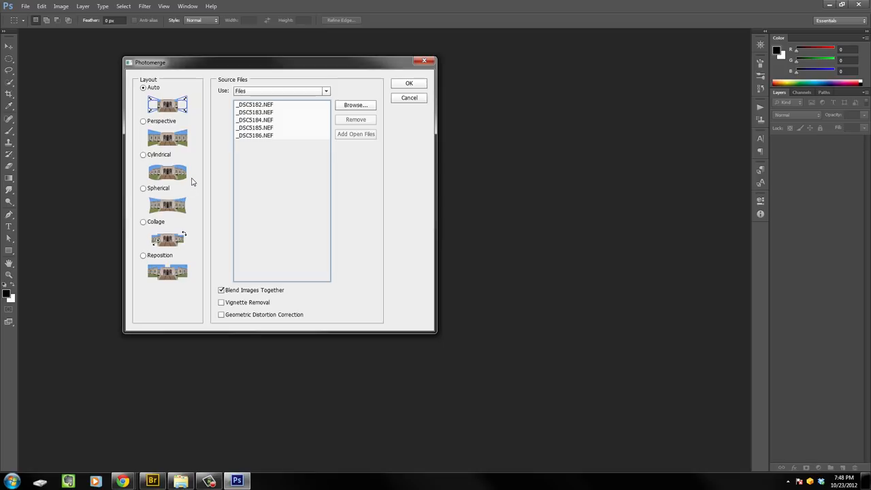
{"action": "mouse_move", "coordinate": [271, 79]}
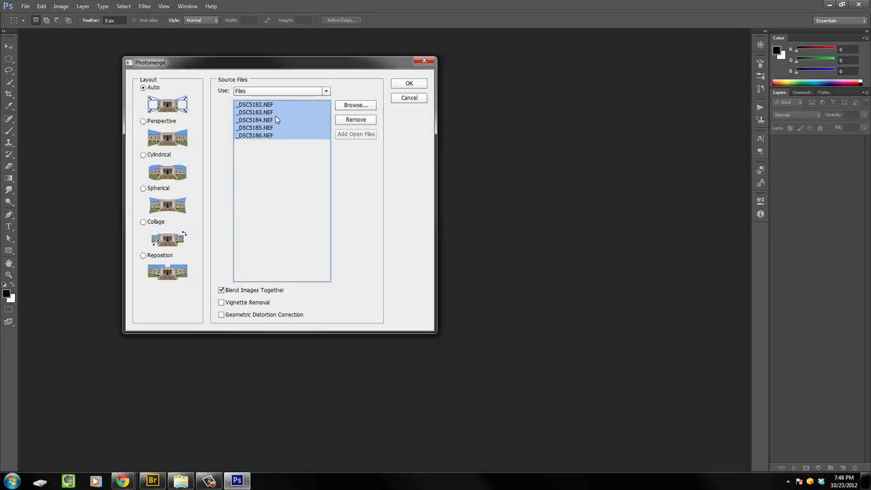
{"action": "left_click", "coordinate": [220, 290]}
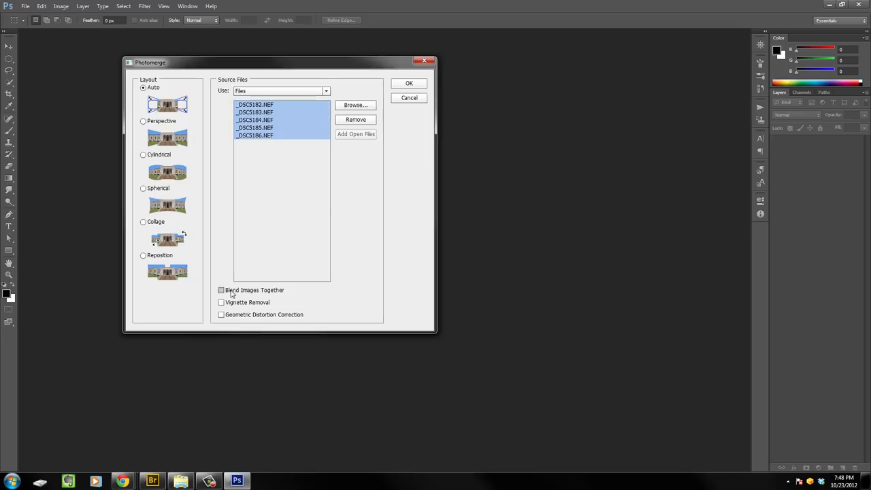
{"action": "left_click", "coordinate": [220, 290]}
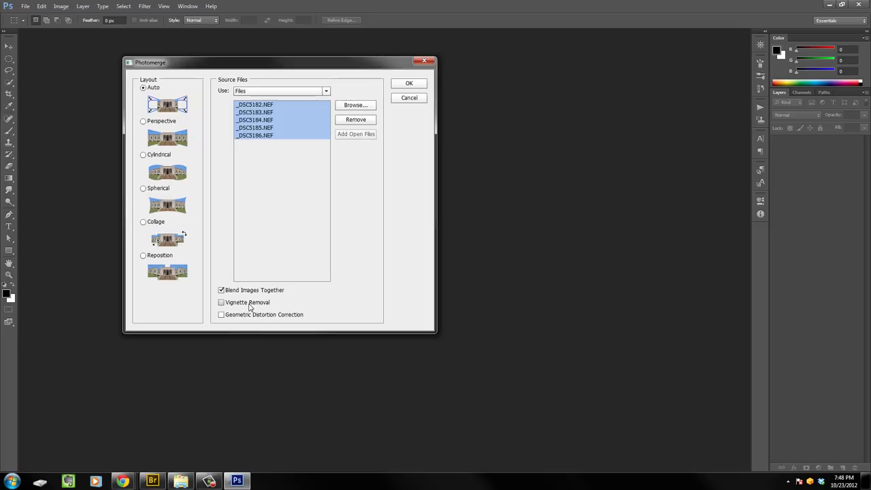
{"action": "mouse_move", "coordinate": [267, 319]}
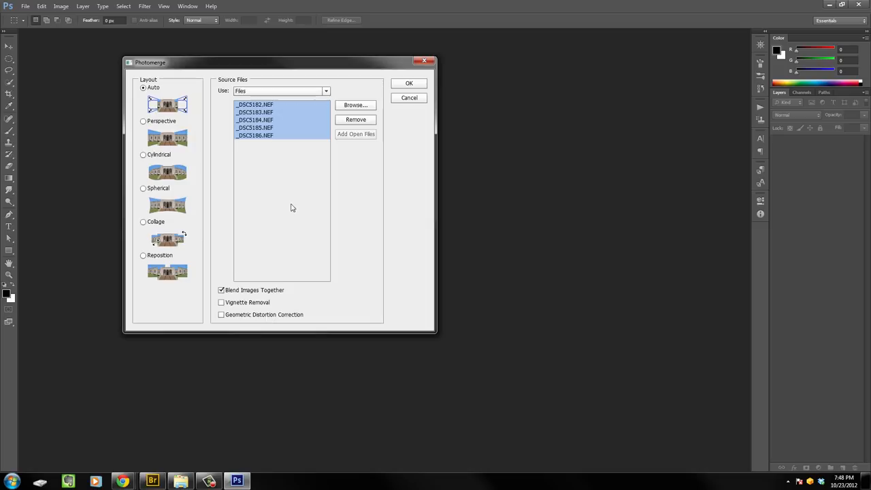
{"action": "left_click", "coordinate": [256, 134]}
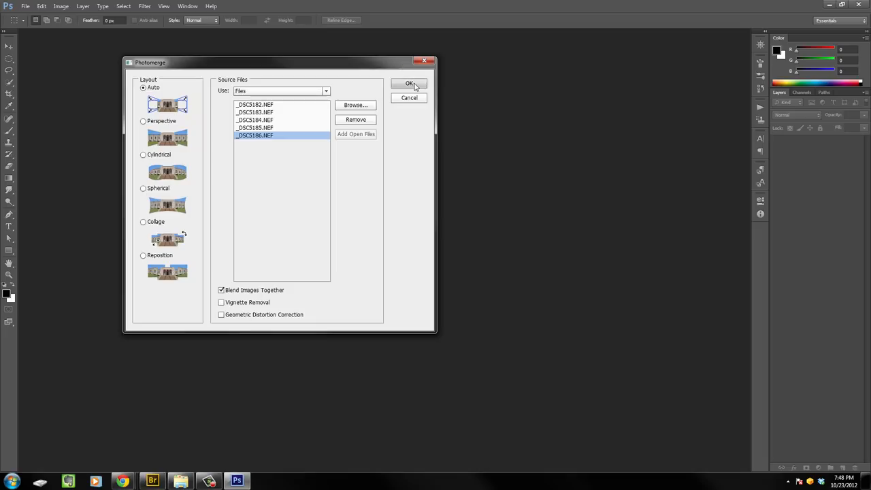
Step: Run Photomerge to build the barn panorama as a new document with five masked layers
{"action": "left_click", "coordinate": [409, 83]}
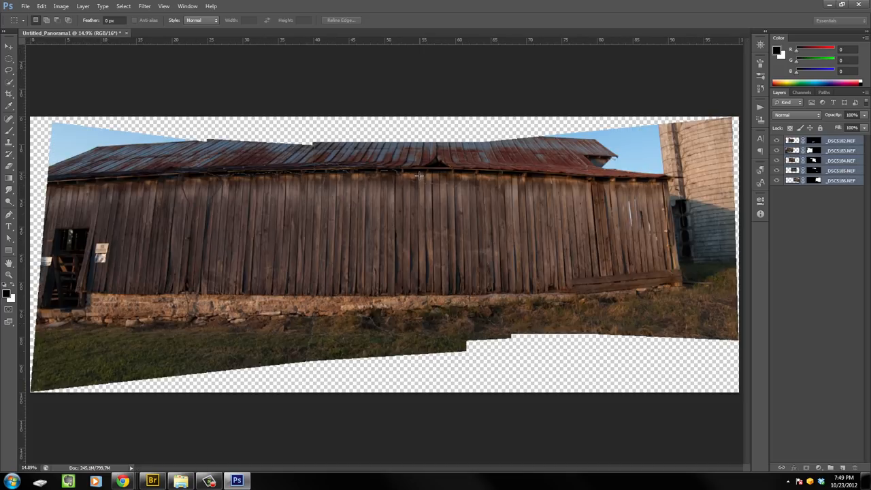
{"action": "mouse_move", "coordinate": [352, 154]}
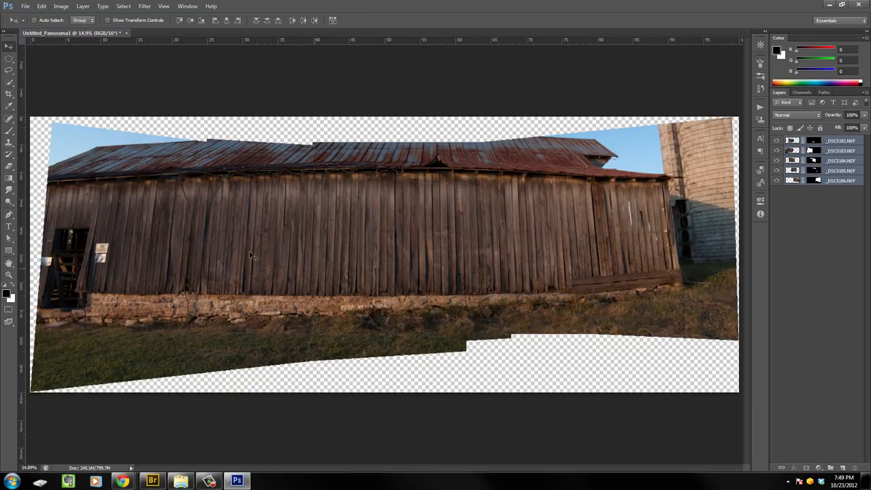
{"action": "mouse_move", "coordinate": [610, 253]}
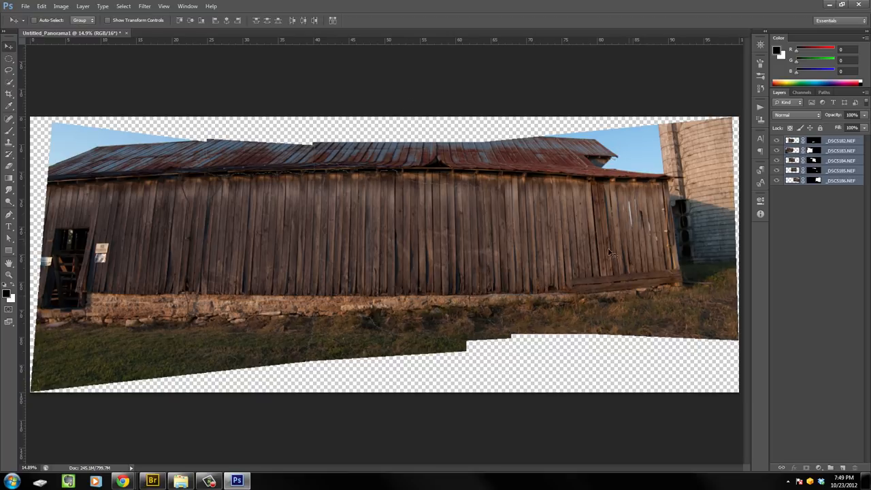
{"action": "mouse_move", "coordinate": [401, 285]}
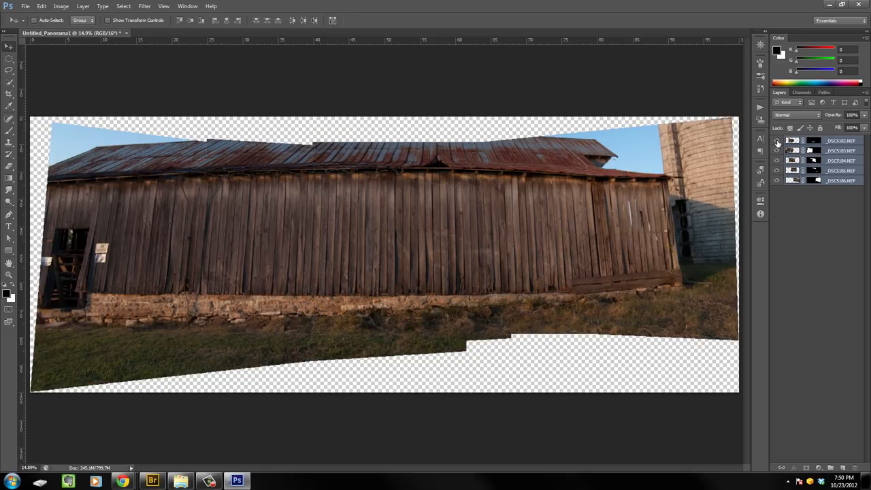
Step: Touch up the barn-wall layer mask with the Brush and group the source layers under a merged Layer 1
{"action": "left_click", "coordinate": [775, 140]}
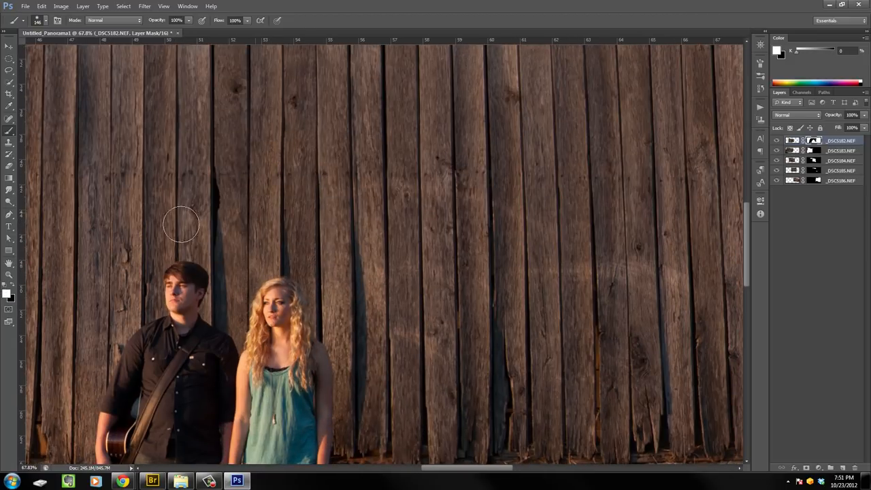
{"action": "left_click", "coordinate": [163, 5]}
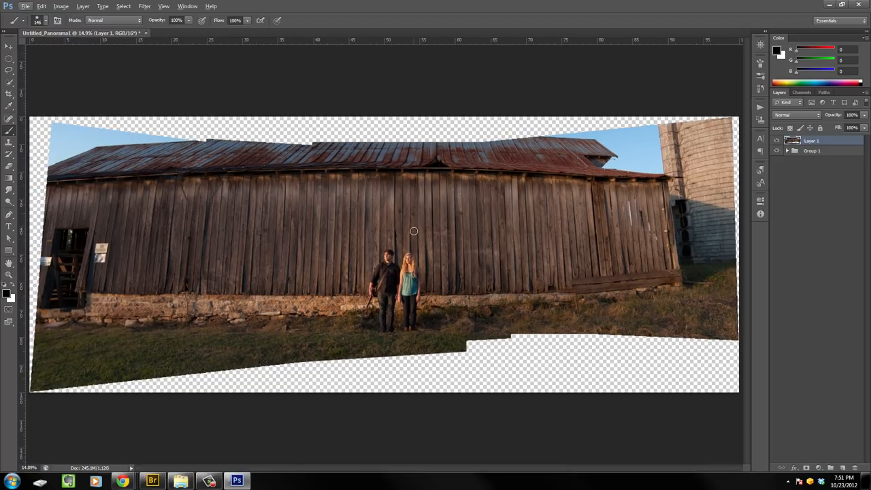
Step: Apply Lens Correction: Remove Distortion +30, Vertical Perspective -16, Horizontal Perspective +2
{"action": "left_click", "coordinate": [8, 46]}
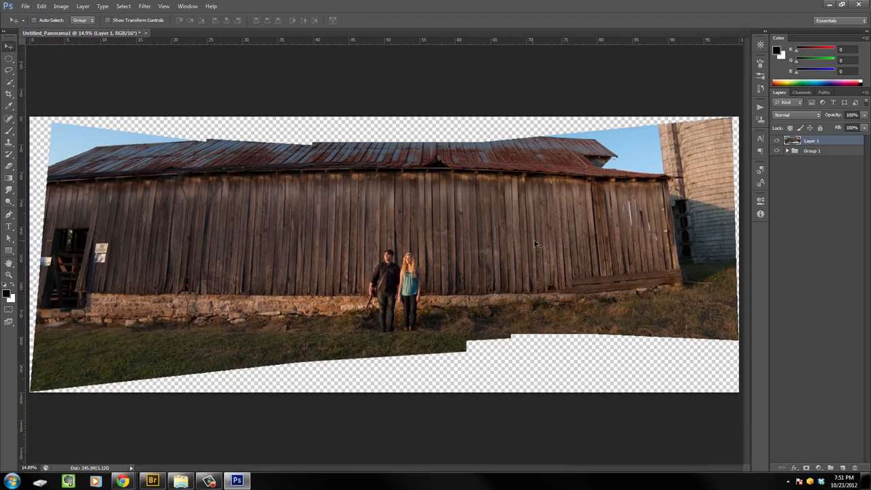
{"action": "left_click", "coordinate": [145, 5]}
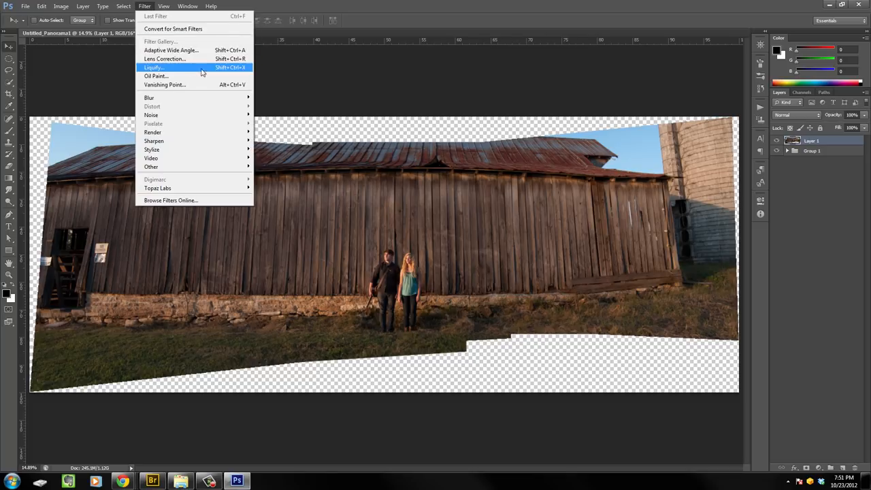
{"action": "left_click", "coordinate": [334, 84]}
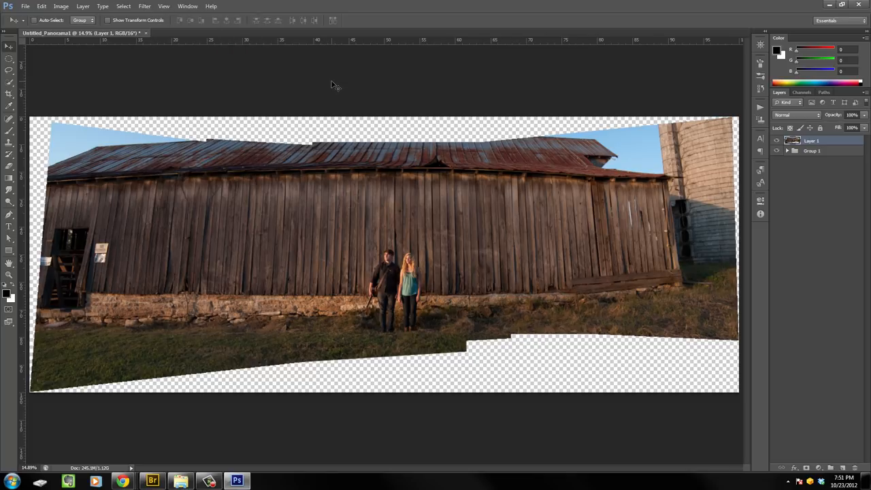
{"action": "left_click", "coordinate": [144, 5]}
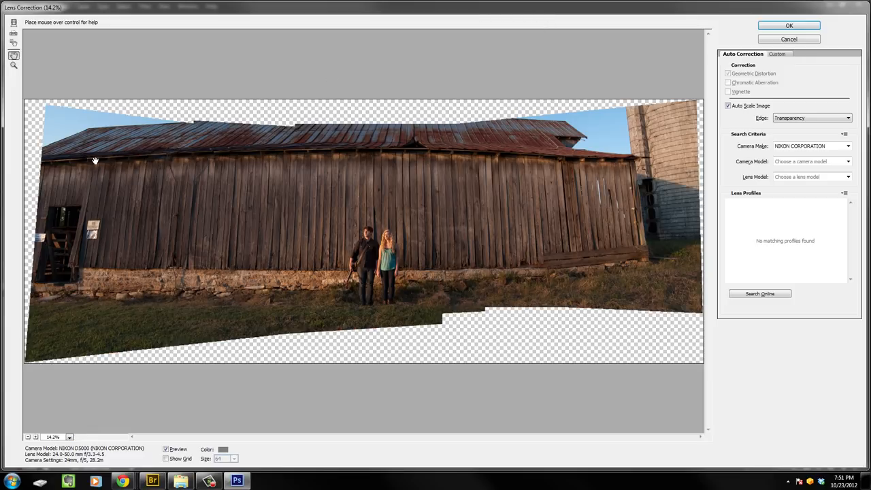
{"action": "mouse_move", "coordinate": [131, 150]}
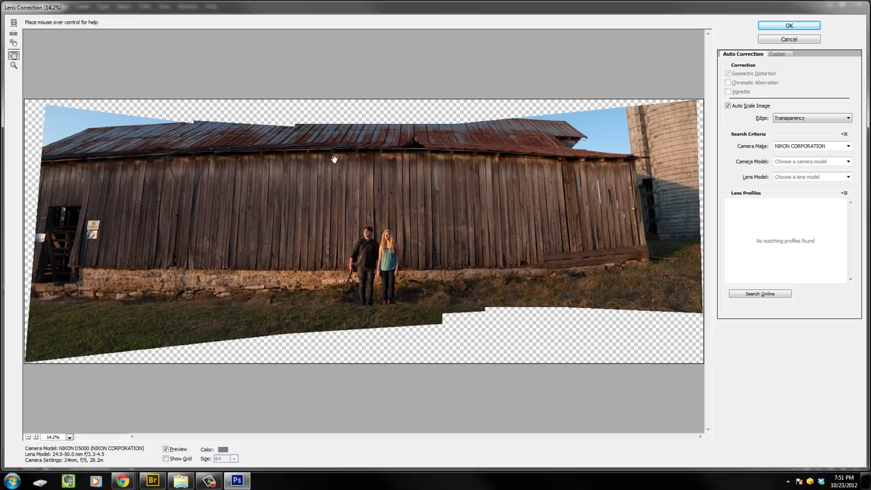
{"action": "mouse_move", "coordinate": [373, 158]}
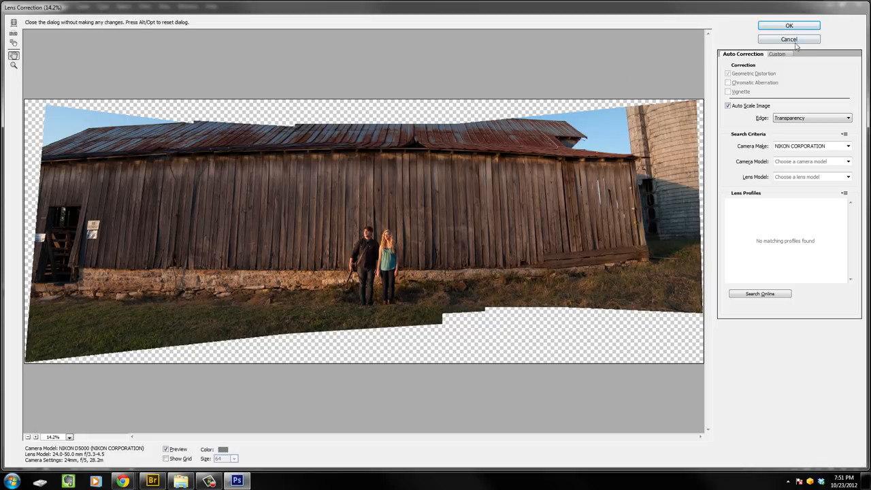
{"action": "left_click", "coordinate": [778, 54]}
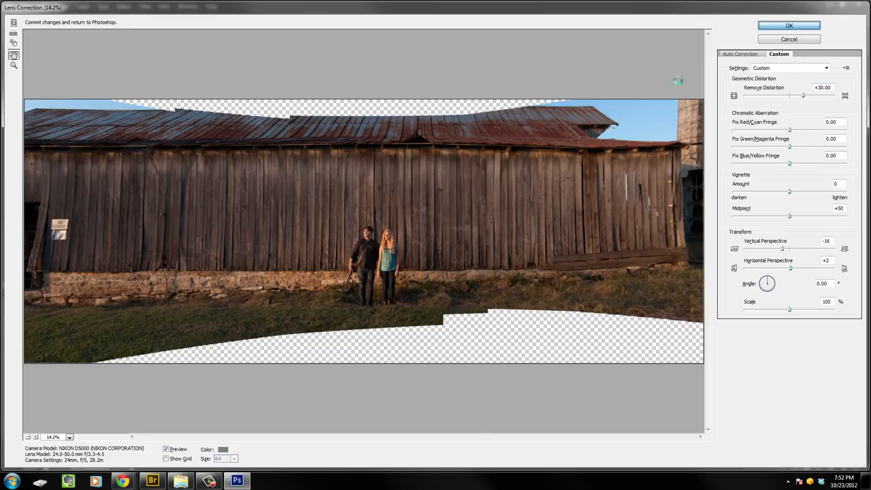
{"action": "left_click", "coordinate": [789, 24]}
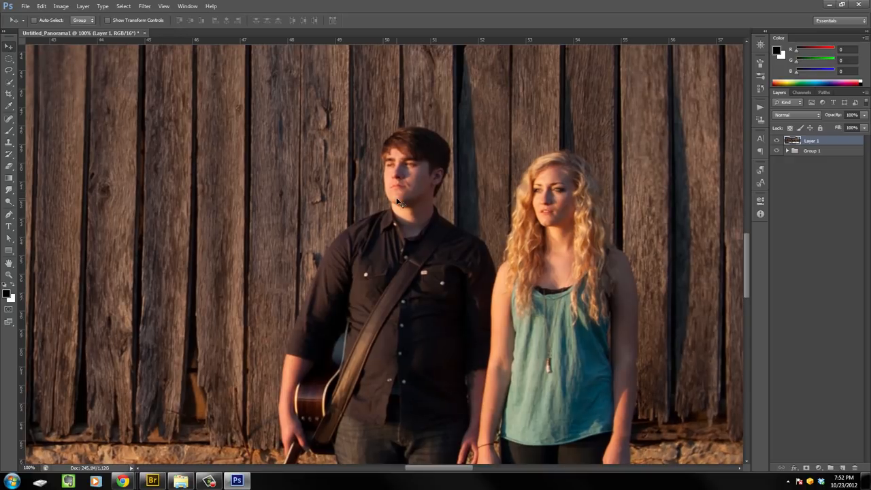
{"action": "mouse_move", "coordinate": [858, 151]}
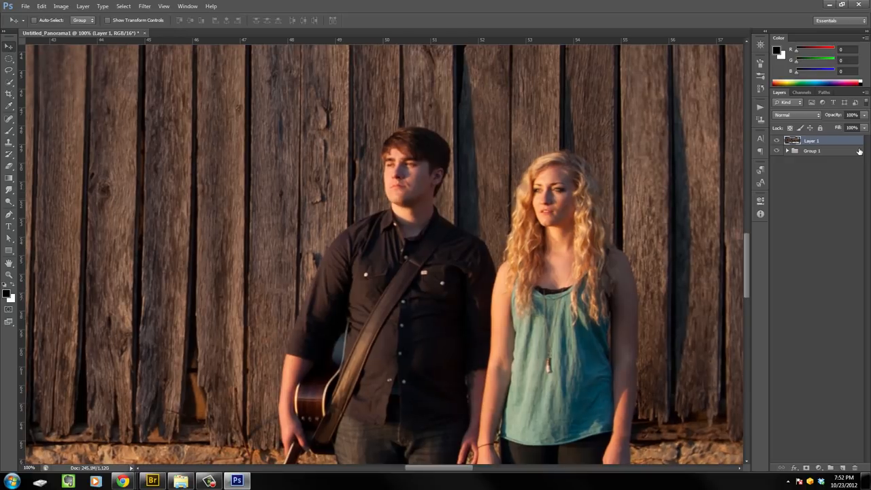
Step: In Liquify, paint a freeze mask over the man and the woman so they stay undistorted
{"action": "key", "text": "ctrl+j"}
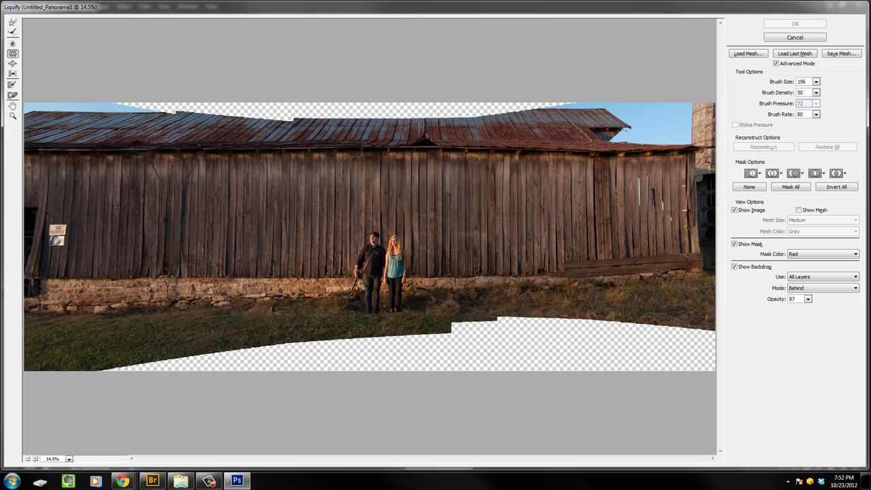
{"action": "mouse_move", "coordinate": [433, 268]}
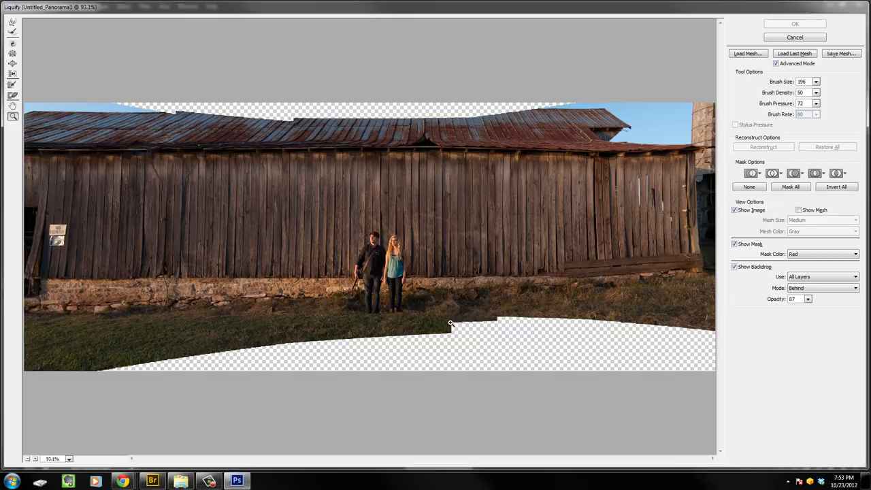
{"action": "mouse_move", "coordinate": [393, 275]}
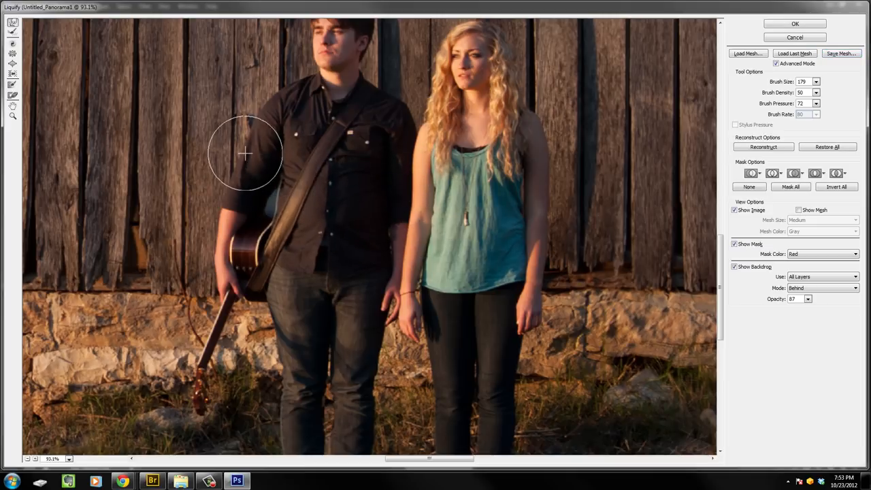
{"action": "left_click_drag", "start_coordinate": [245, 154], "coordinate": [209, 215]}
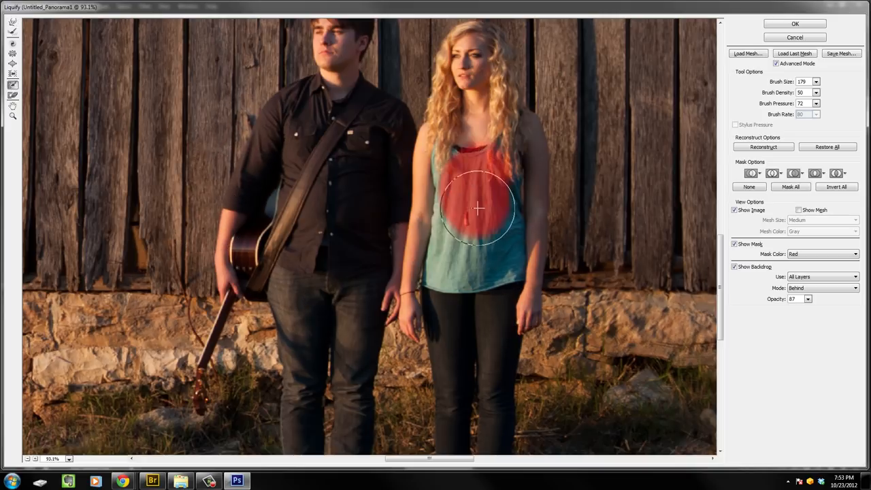
{"action": "left_click_drag", "start_coordinate": [476, 207], "coordinate": [500, 70]}
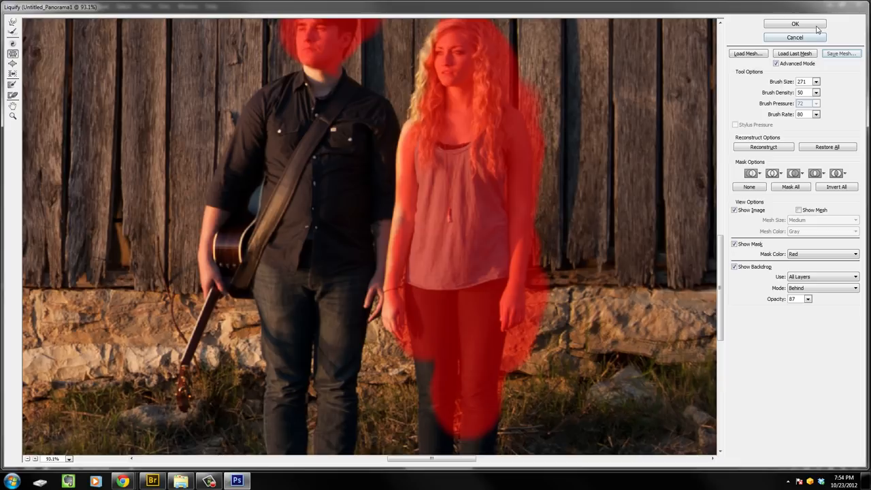
Step: Apply Liquify, rename the duplicated layer 'Weight Patch', and warp the barn roofline upward to fill the sky
{"action": "left_click", "coordinate": [794, 24]}
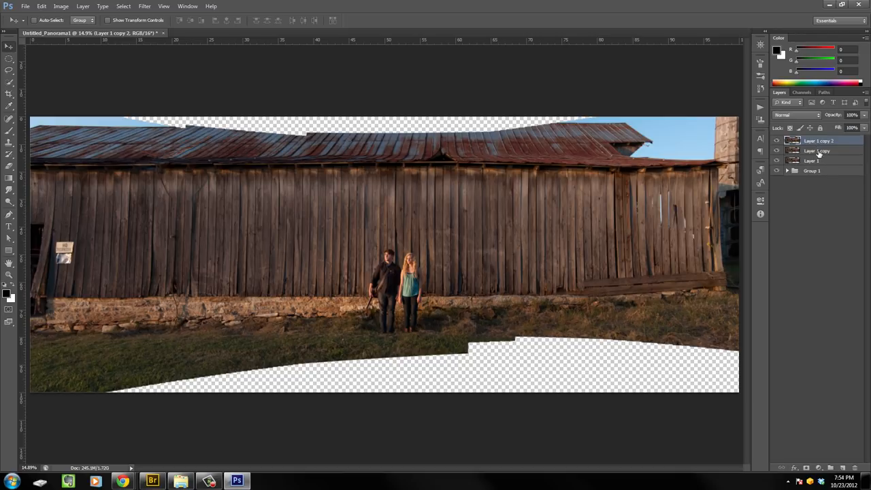
{"action": "double_click", "coordinate": [816, 150]}
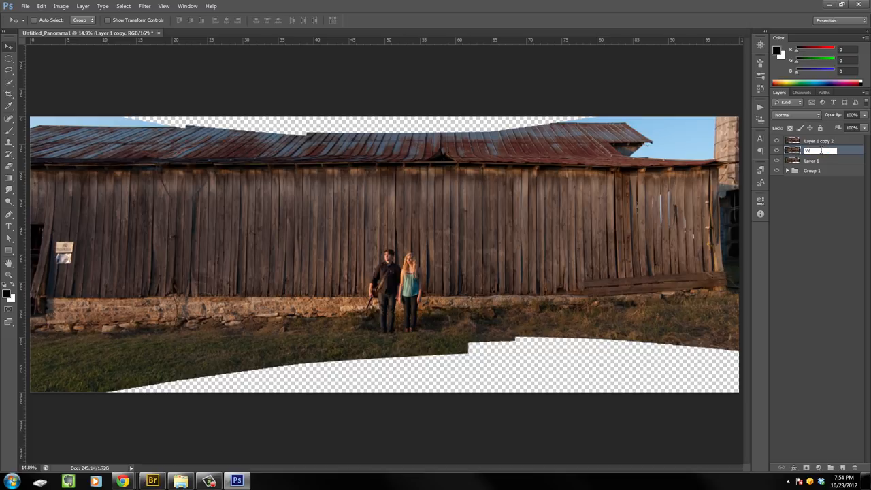
{"action": "type", "text": "Weight Patchers"}
{"action": "left_click", "coordinate": [829, 140]}
{"action": "type", "text": "Geom 02"}
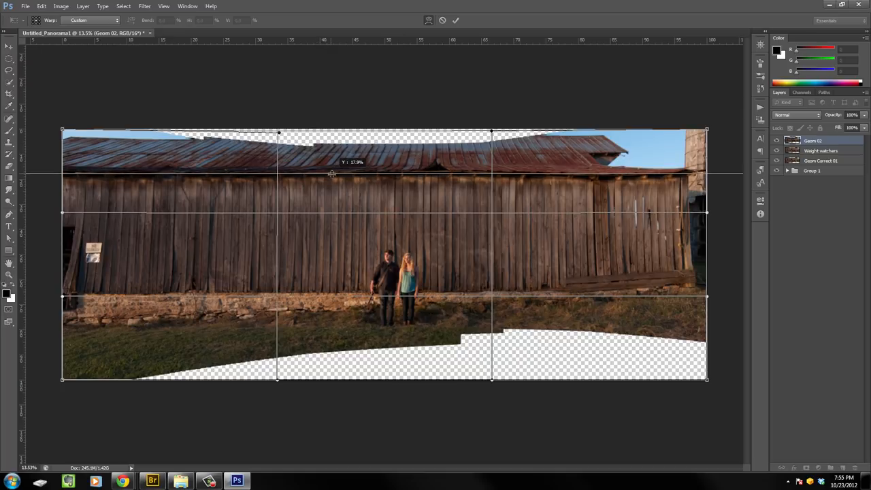
{"action": "left_click_drag", "start_coordinate": [332, 174], "coordinate": [383, 294]}
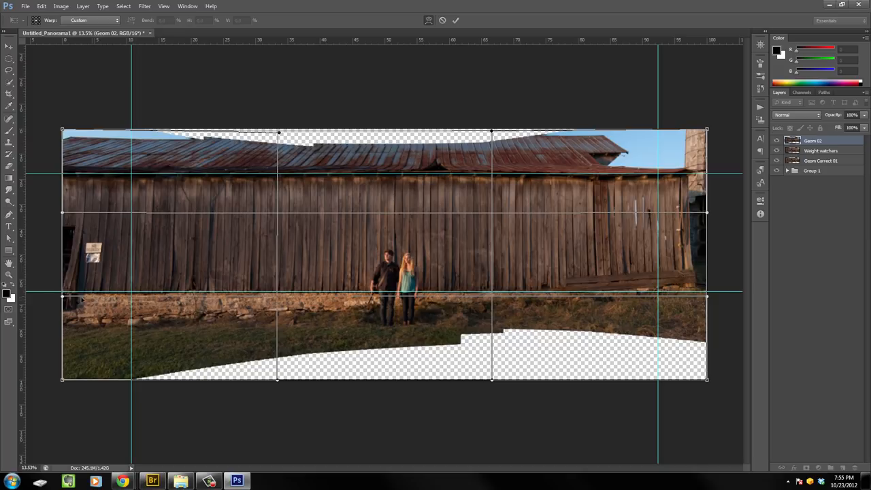
{"action": "mouse_move", "coordinate": [519, 119]}
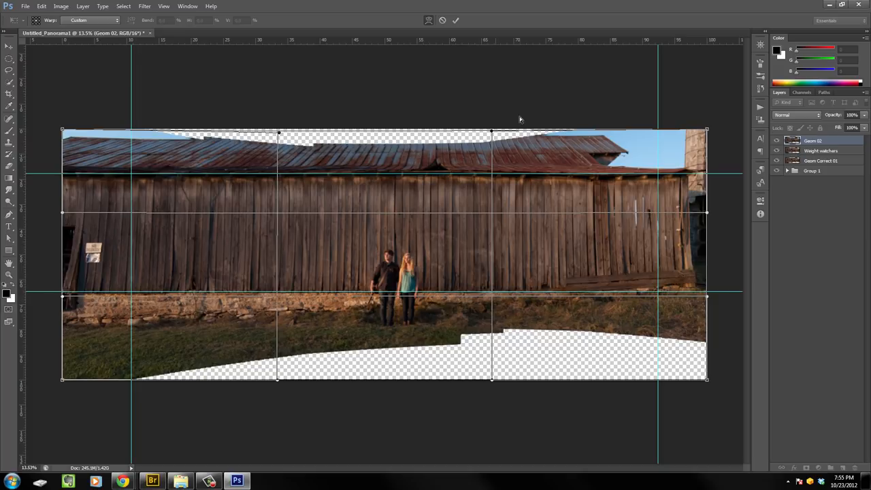
{"action": "mouse_move", "coordinate": [97, 139]}
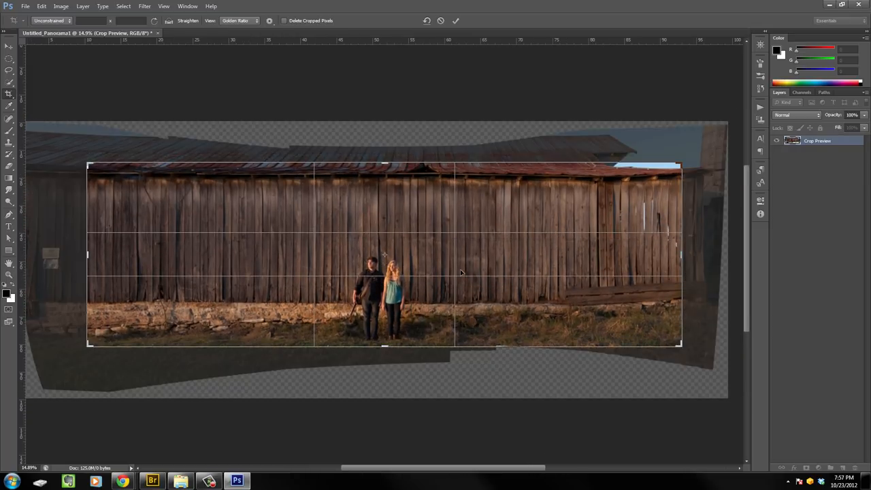
{"action": "mouse_move", "coordinate": [523, 274]}
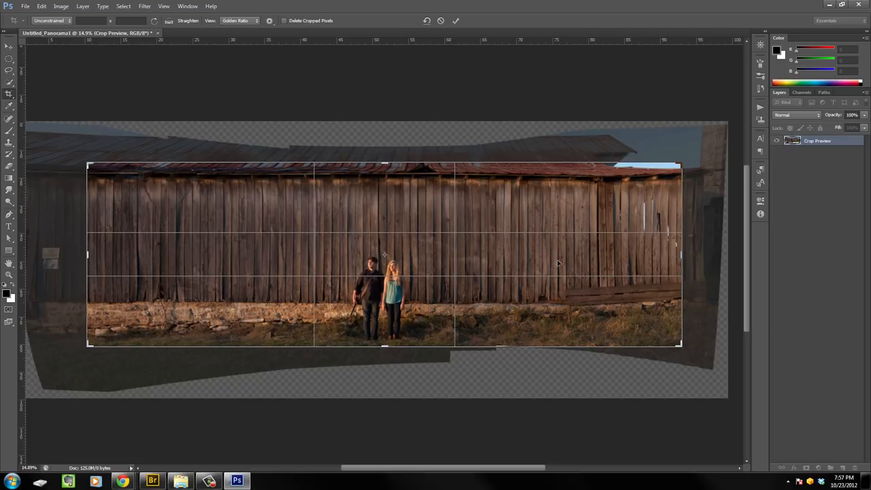
Step: Commit the wide banner crop of the barn and couple
{"action": "left_click", "coordinate": [455, 21]}
{"action": "type", "text": "S"}
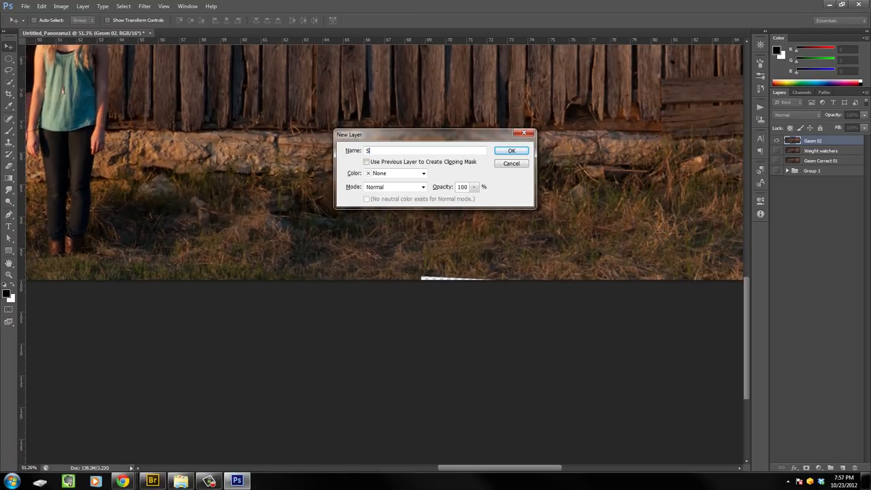
Step: Create the Stamp layer and clone grass over the blank strip along the banner's bottom edge
{"action": "left_click", "coordinate": [511, 149]}
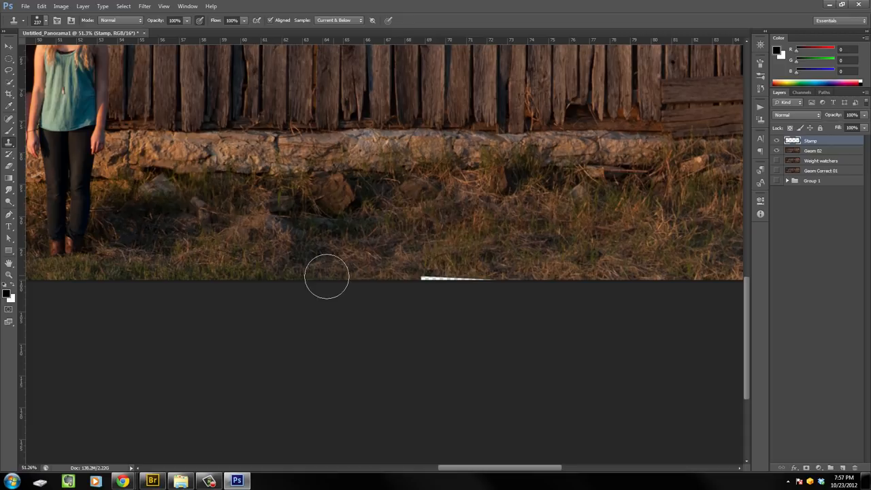
{"action": "left_click_drag", "start_coordinate": [326, 277], "coordinate": [432, 275]}
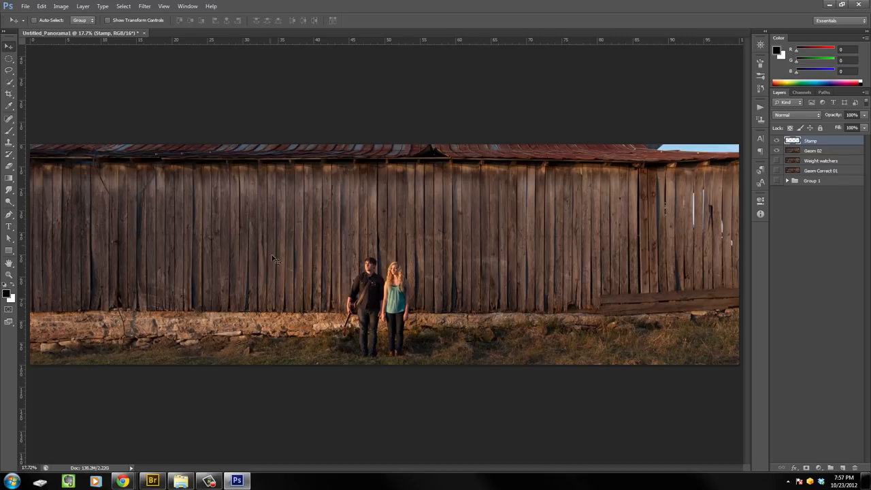
{"action": "mouse_move", "coordinate": [680, 300]}
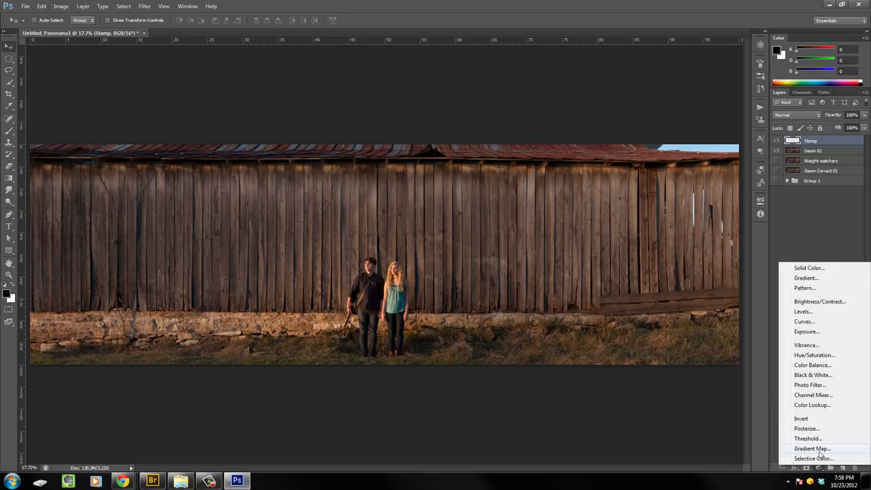
Step: Add a Gradient Map above Stamp and pull the Curves 1 RGB curve down to darken the panorama
{"action": "left_click", "coordinate": [810, 447]}
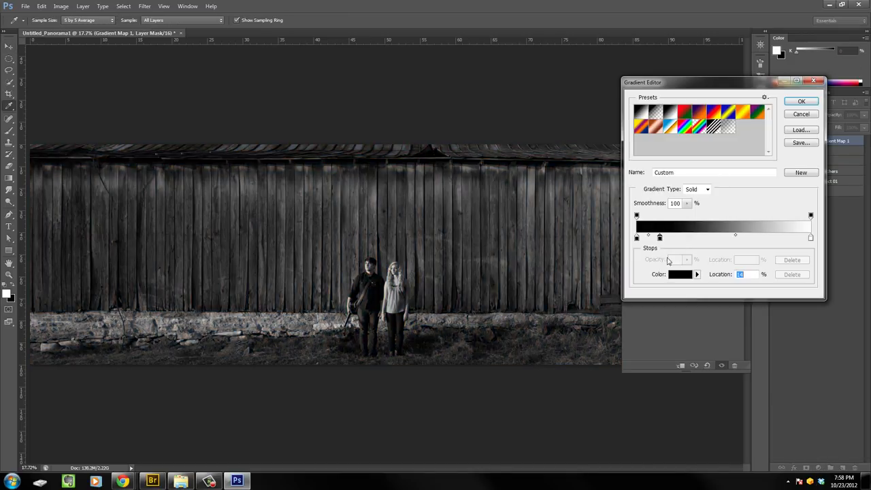
{"action": "left_click_drag", "start_coordinate": [658, 237], "coordinate": [763, 236]}
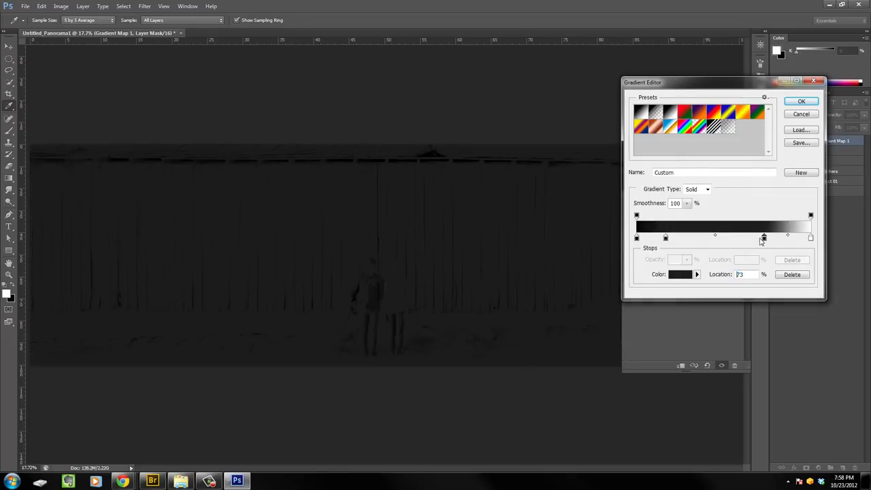
{"action": "left_click", "coordinate": [800, 101]}
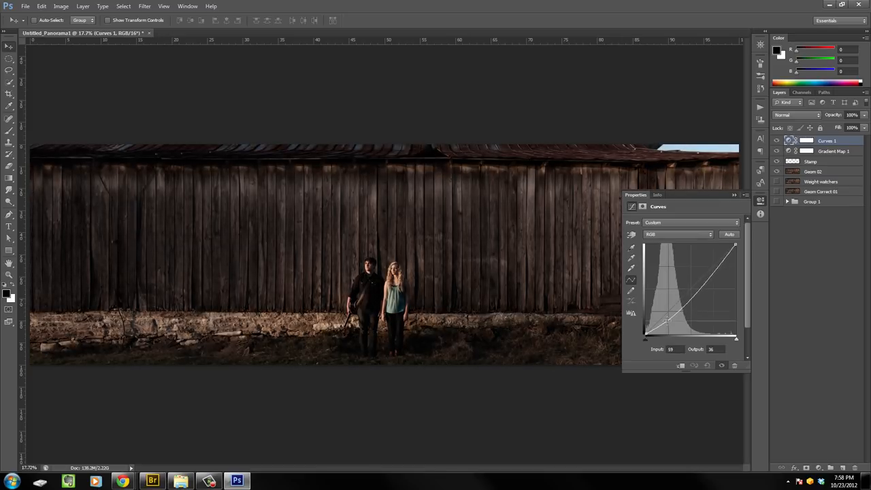
{"action": "left_click_drag", "start_coordinate": [668, 320], "coordinate": [658, 318]}
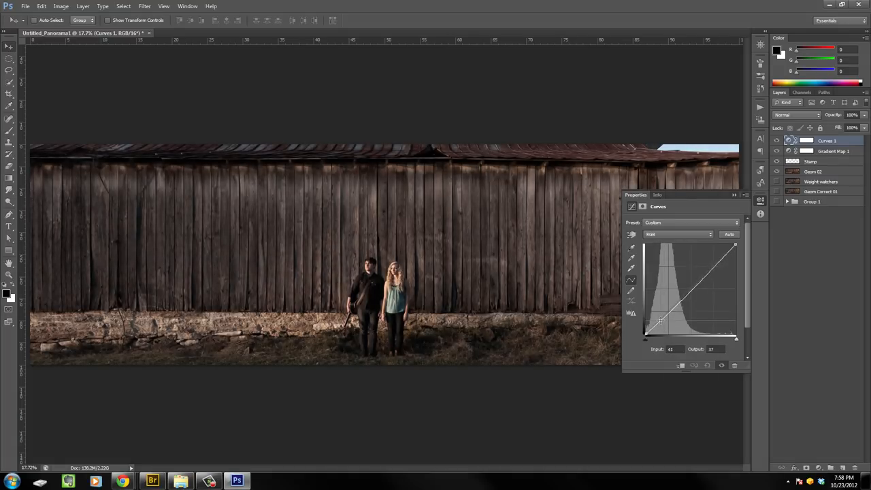
{"action": "left_click_drag", "start_coordinate": [658, 320], "coordinate": [691, 296]}
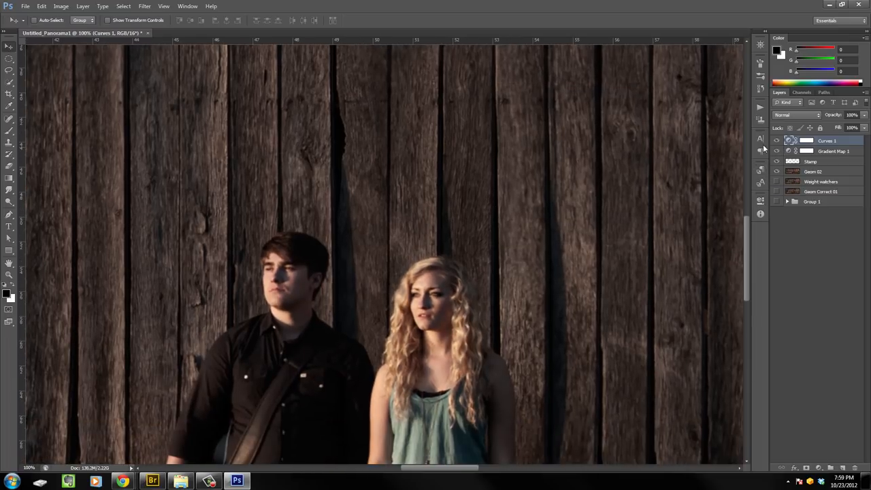
Step: Stamp a merged Layer 1 beneath the adjustments and launch Filter > Topaz Labs > Topaz InFocus on it
{"action": "left_click", "coordinate": [817, 160]}
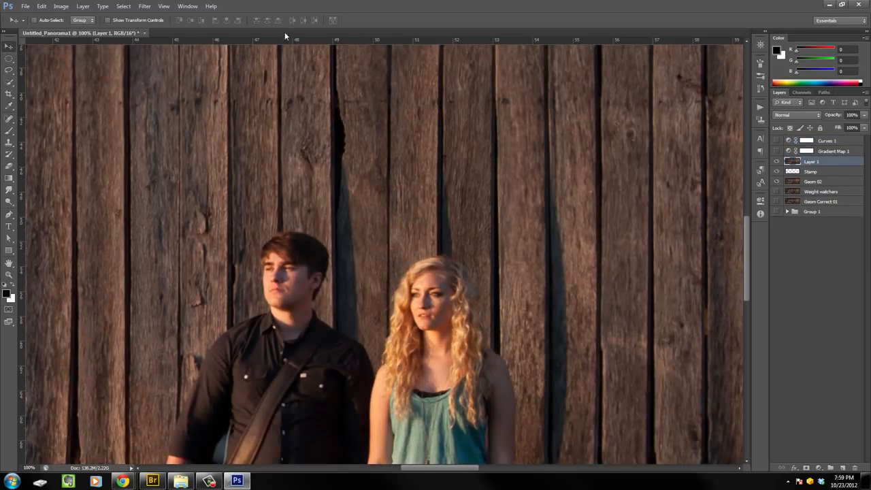
{"action": "mouse_move", "coordinate": [278, 46]}
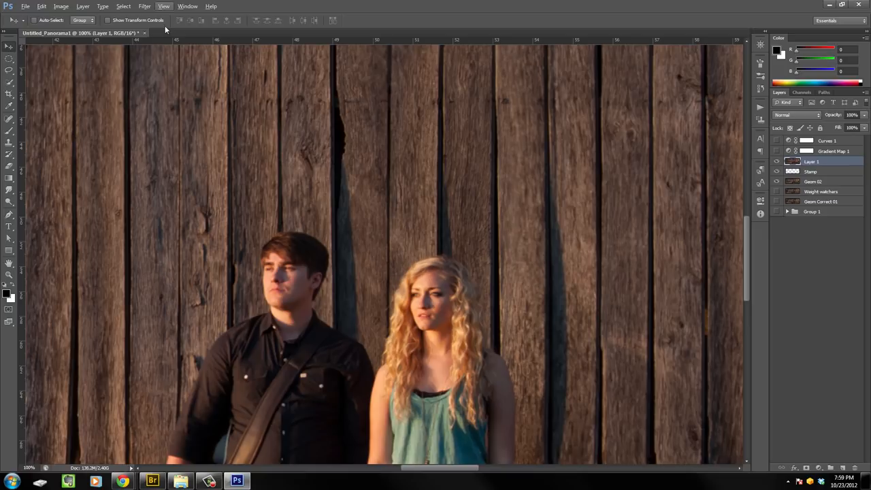
{"action": "mouse_move", "coordinate": [359, 225]}
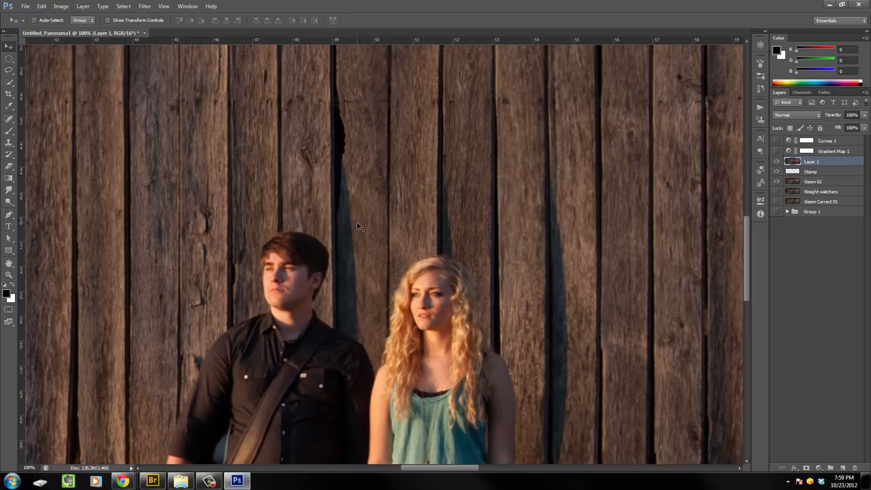
{"action": "left_click", "coordinate": [144, 5]}
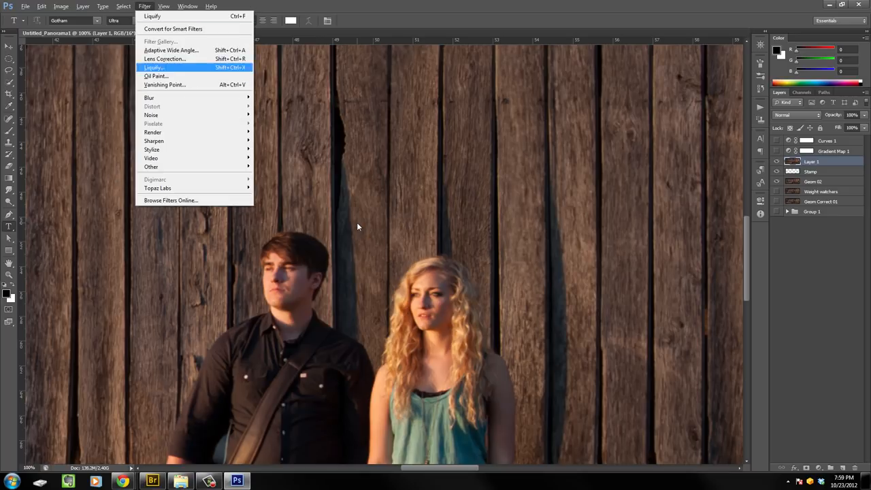
{"action": "mouse_move", "coordinate": [158, 188]}
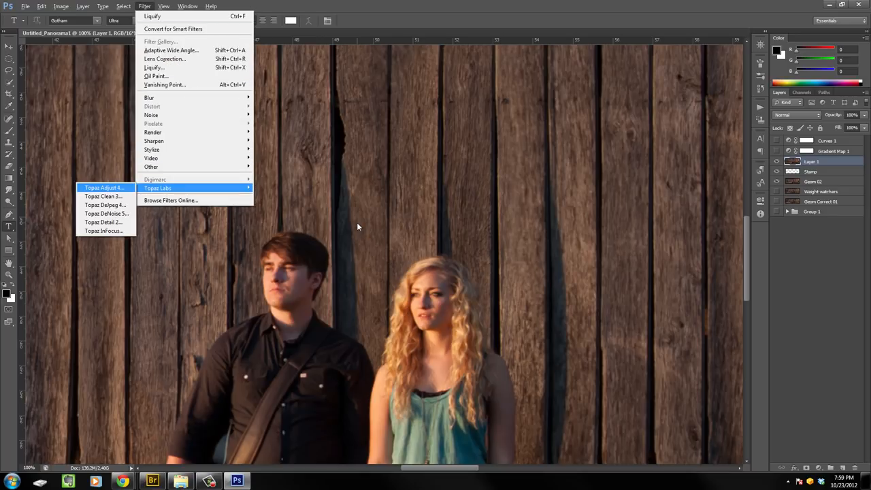
{"action": "left_click", "coordinate": [103, 188]}
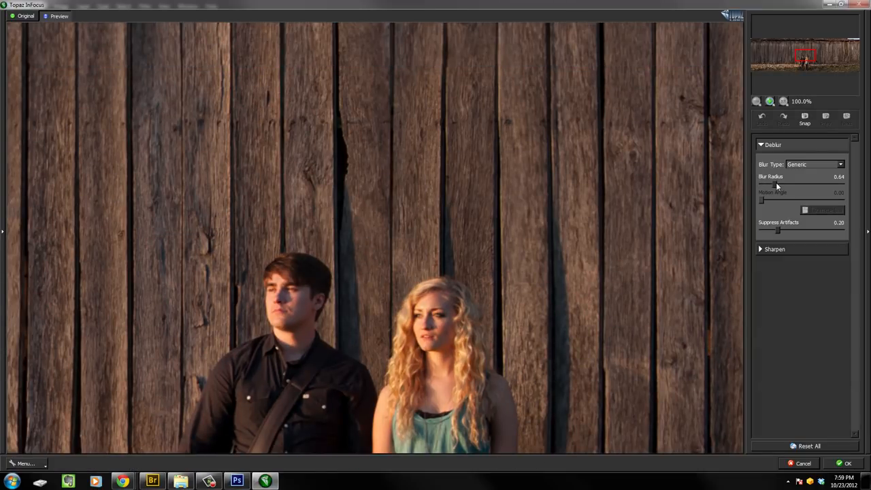
Step: Raise the Deblur Blur Radius slider in Topaz InFocus to sharpen the layer
{"action": "left_click_drag", "start_coordinate": [776, 185], "coordinate": [806, 185]}
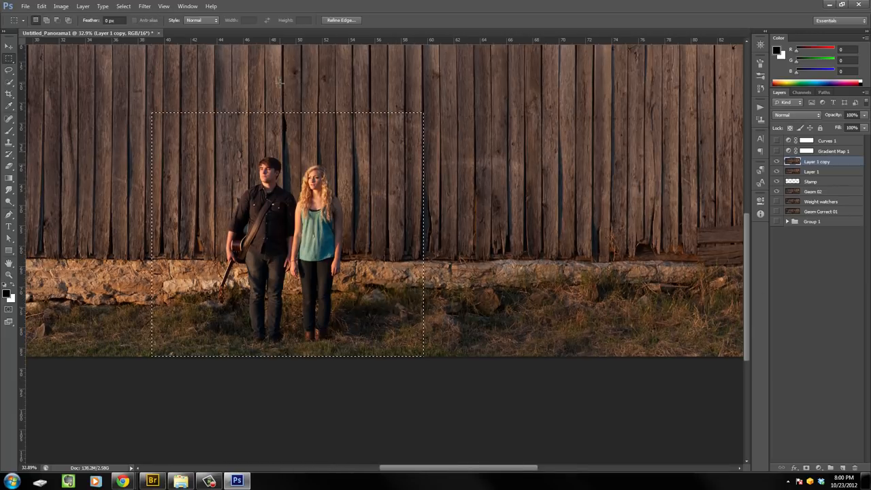
Step: Run Topaz Detail 2, raising Small Boost to 0.52 and nudging the Large Detail slider
{"action": "left_click", "coordinate": [144, 5]}
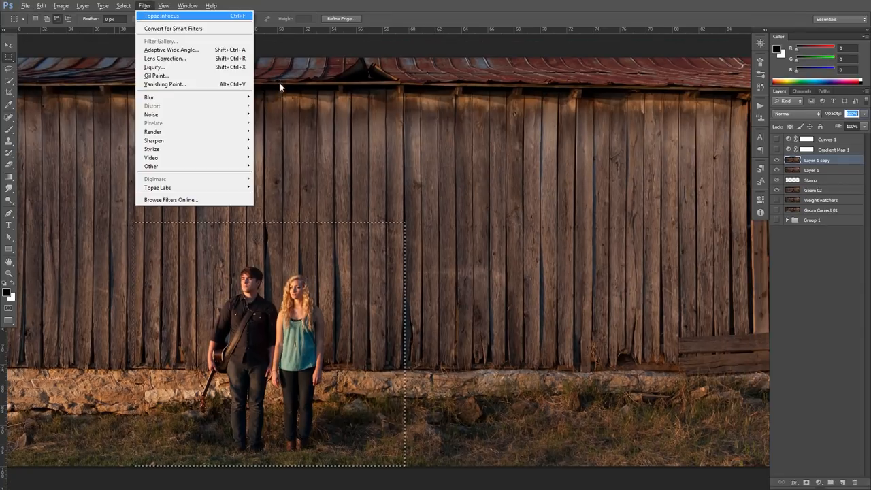
{"action": "mouse_move", "coordinate": [158, 188]}
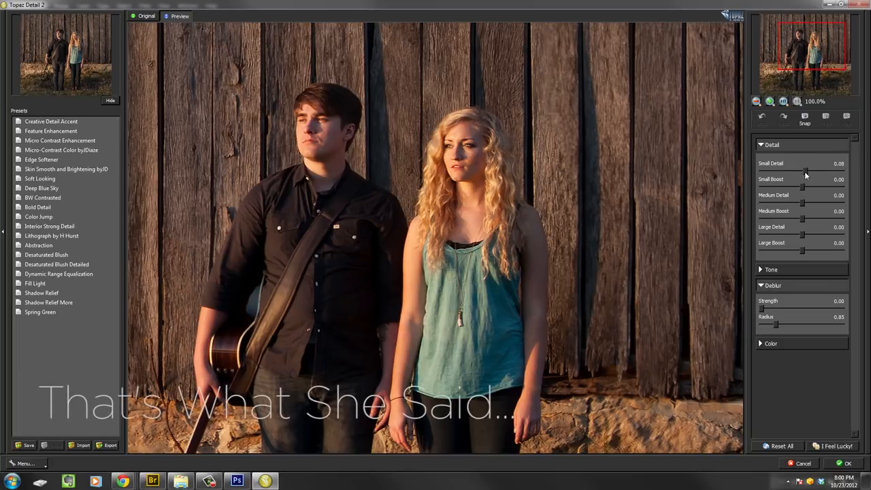
{"action": "left_click_drag", "start_coordinate": [781, 186], "coordinate": [804, 186]}
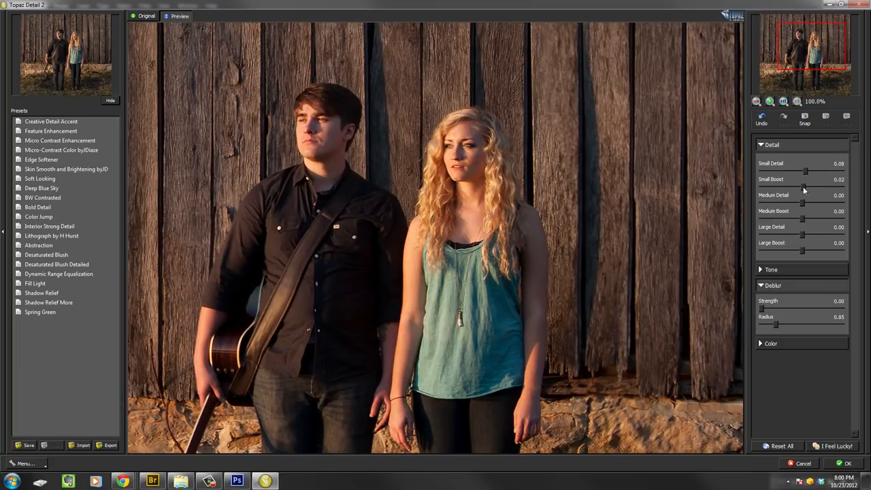
{"action": "mouse_move", "coordinate": [805, 240]}
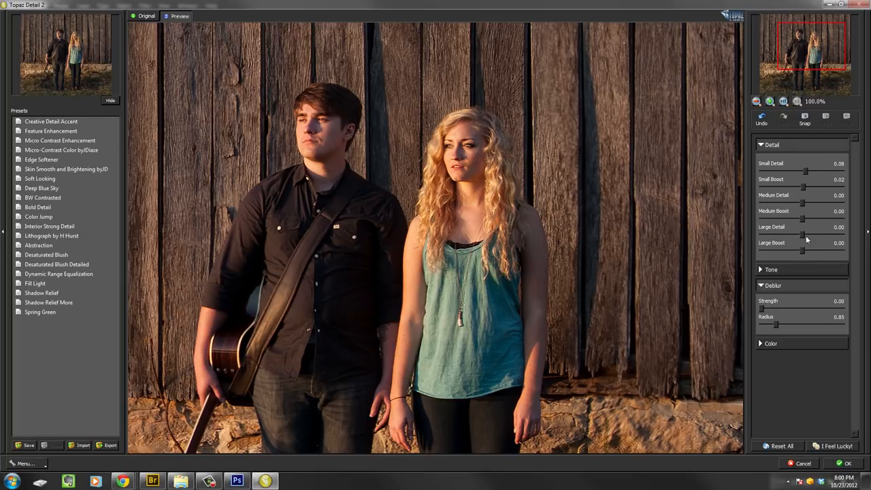
{"action": "left_click_drag", "start_coordinate": [801, 234], "coordinate": [807, 234]}
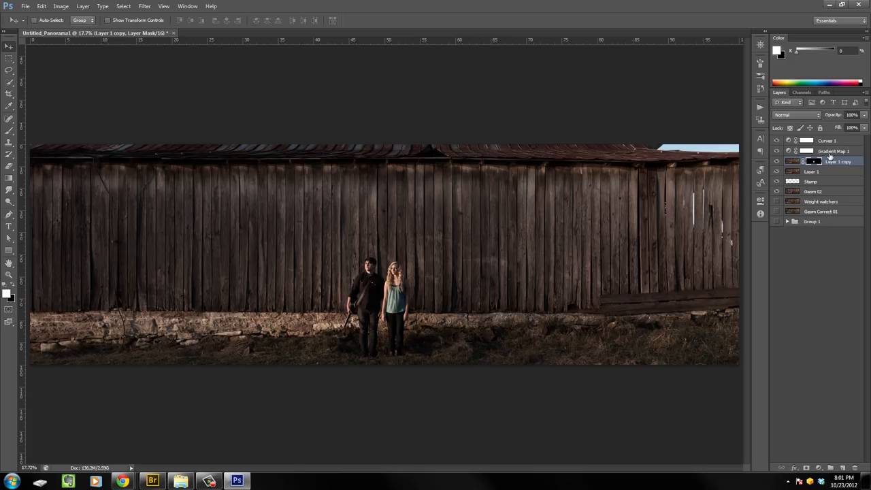
Step: Draw an Elliptical Marquee around the couple on Layer 1 copy and apply a large Feather via Refine Edge
{"action": "left_click", "coordinate": [827, 140]}
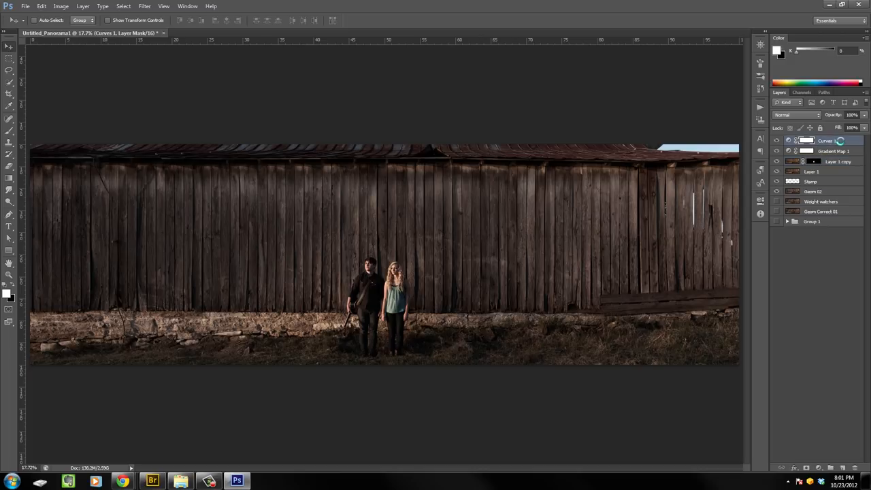
{"action": "left_click", "coordinate": [838, 161]}
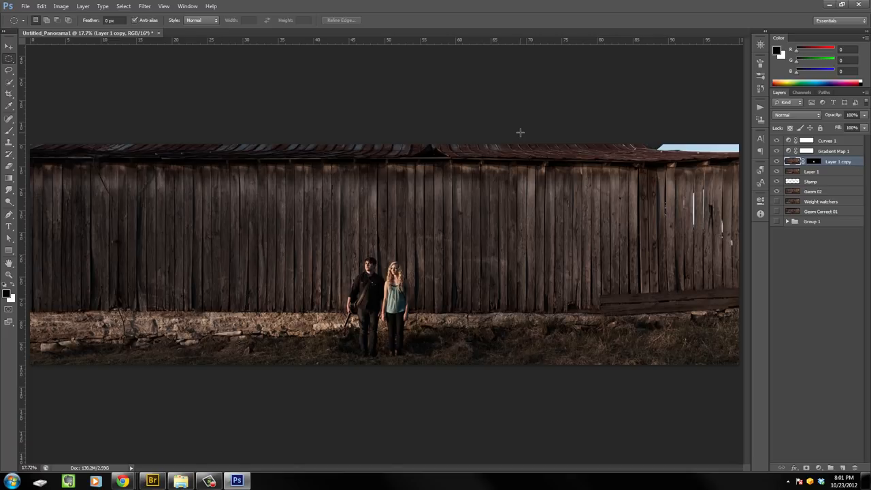
{"action": "mouse_move", "coordinate": [381, 264]}
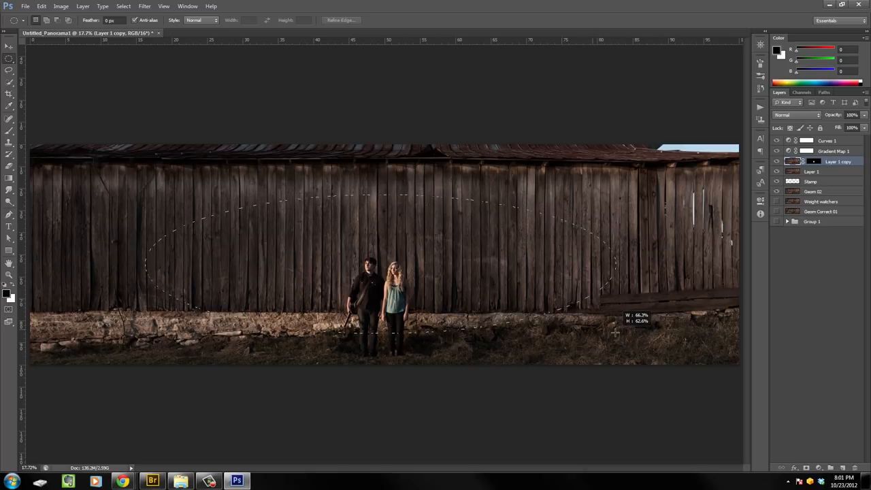
{"action": "left_click_drag", "start_coordinate": [615, 332], "coordinate": [530, 325]}
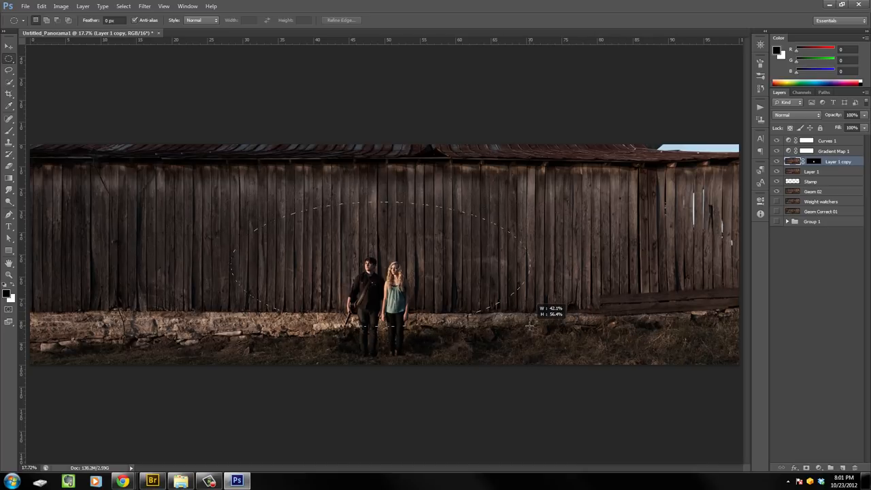
{"action": "left_click_drag", "start_coordinate": [530, 325], "coordinate": [650, 338]}
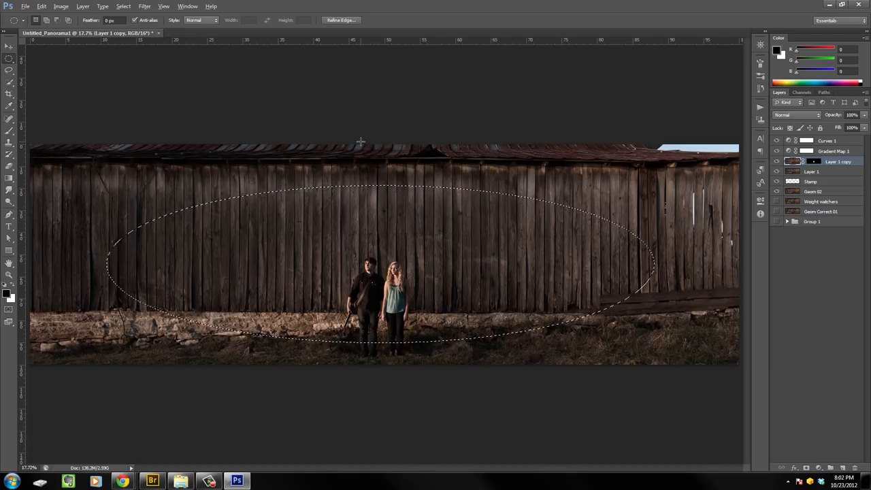
{"action": "left_click", "coordinate": [340, 21]}
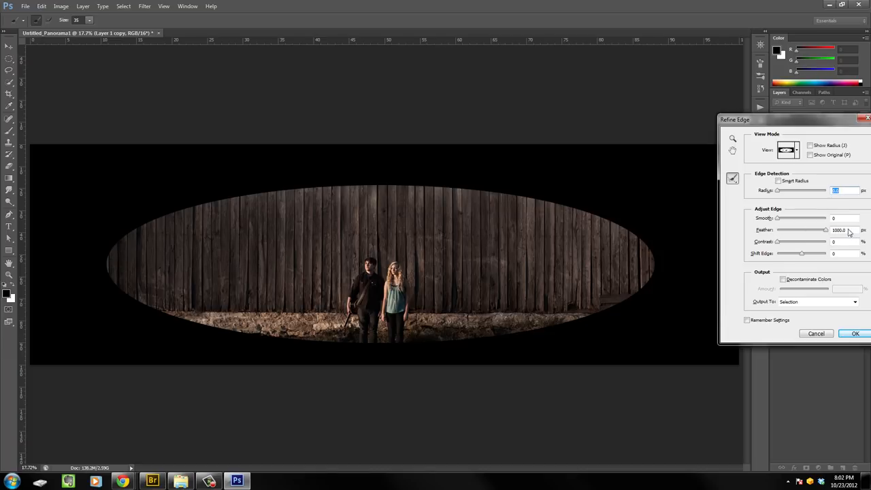
{"action": "left_click", "coordinate": [854, 333]}
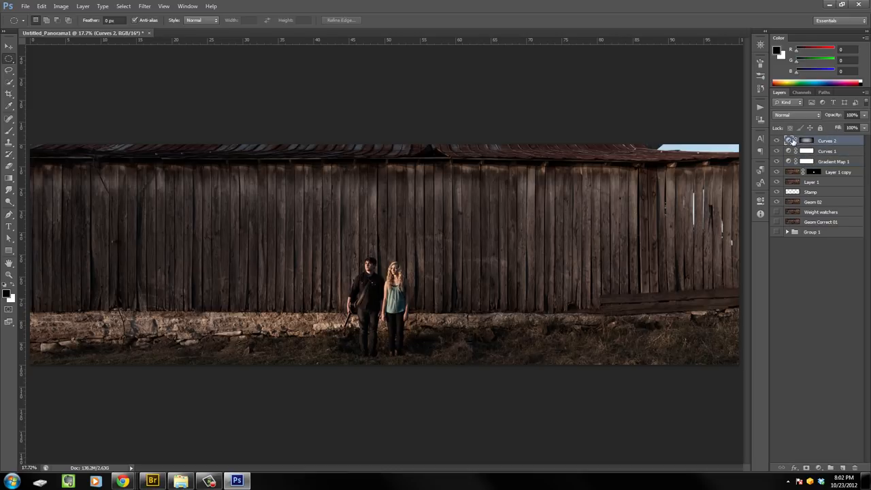
Step: Pull the Curves 2 curve down so the feathered oval leaves a vignette glow around the couple
{"action": "double_click", "coordinate": [805, 140]}
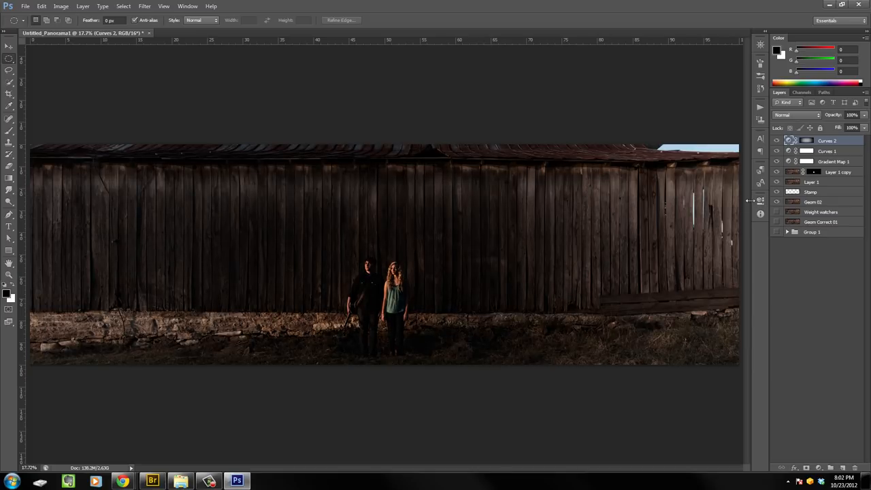
{"action": "left_click", "coordinate": [805, 140]}
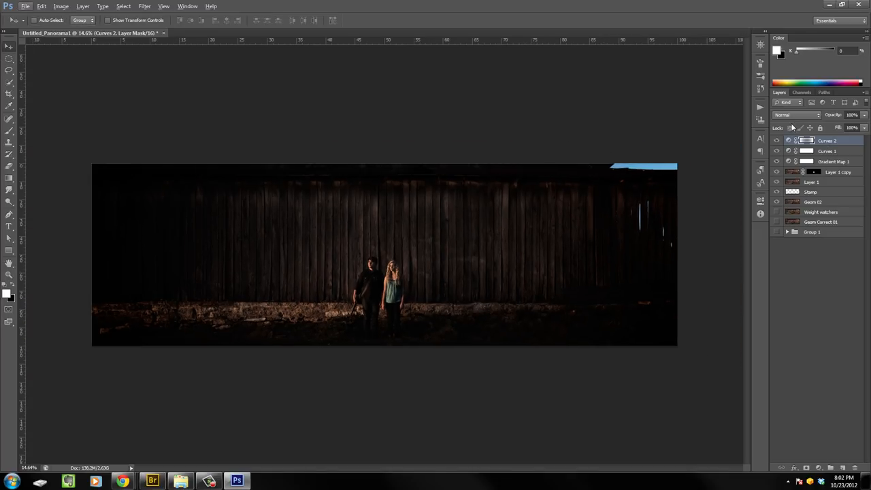
{"action": "left_click", "coordinate": [827, 140]}
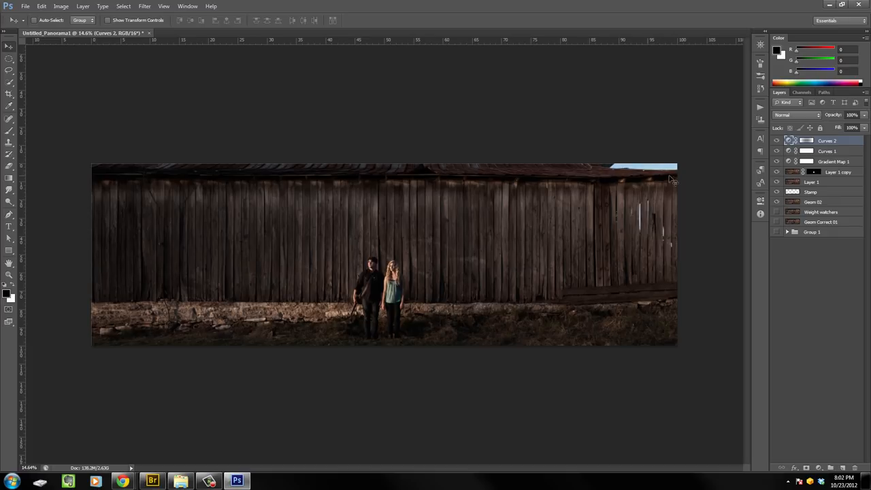
{"action": "mouse_move", "coordinate": [681, 179]}
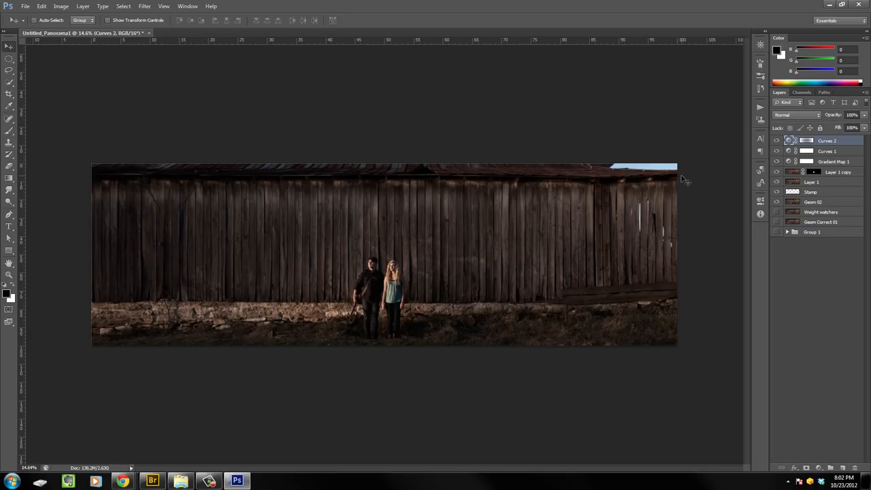
{"action": "mouse_move", "coordinate": [808, 331]}
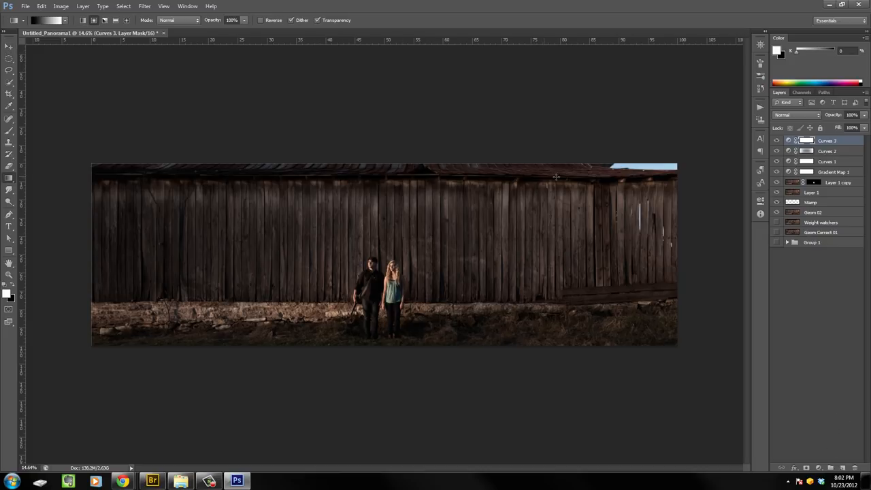
Step: Add a Gradient Map 2 adjustment from the Adjustments panel and choose its gradient
{"action": "double_click", "coordinate": [805, 140]}
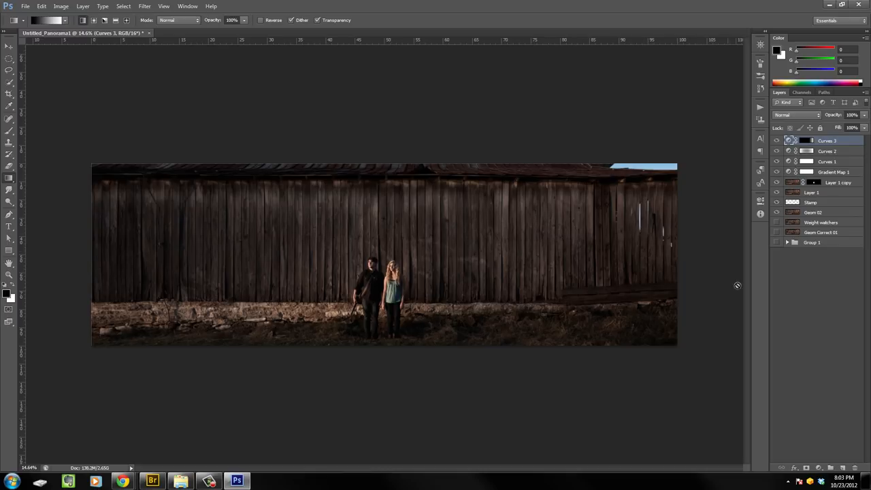
{"action": "left_click", "coordinate": [817, 468]}
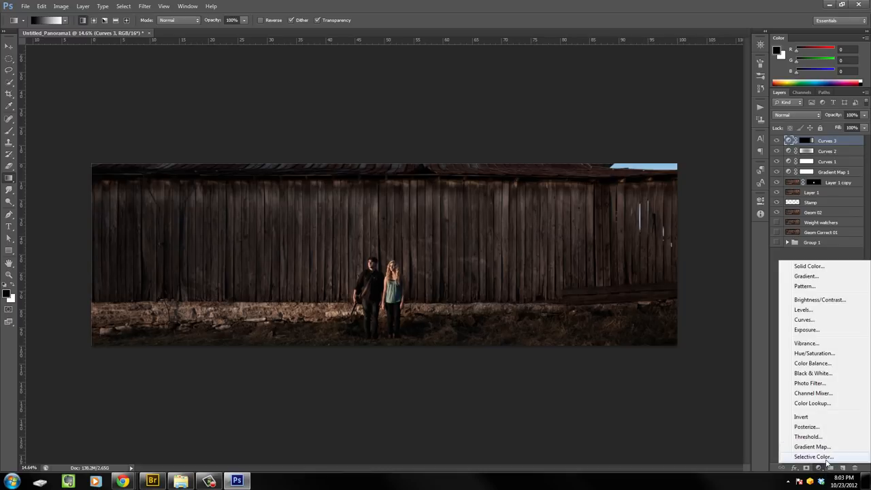
{"action": "left_click", "coordinate": [810, 447]}
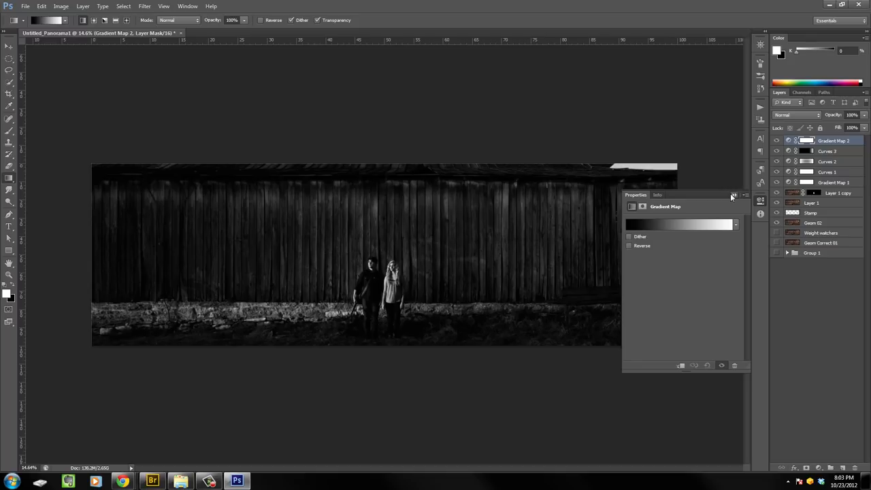
{"action": "left_click", "coordinate": [735, 196]}
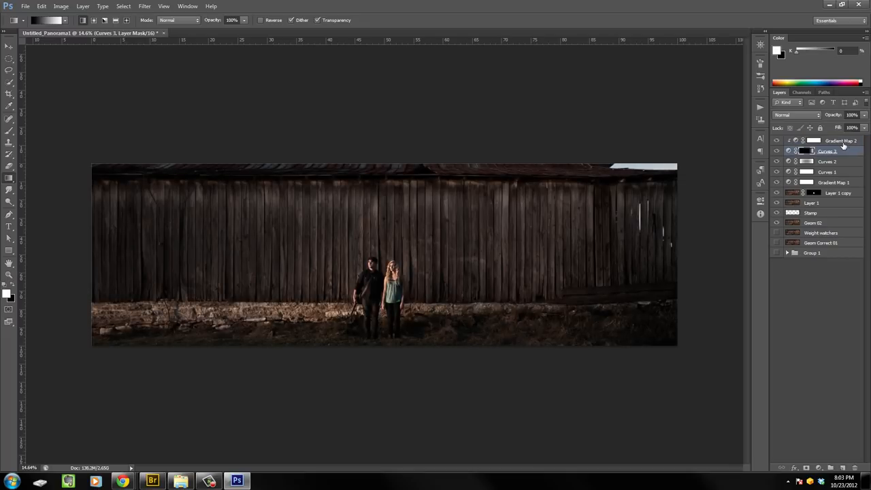
Step: Select the Curves adjustment layers and switch to the Move tool
{"action": "left_click", "coordinate": [841, 140]}
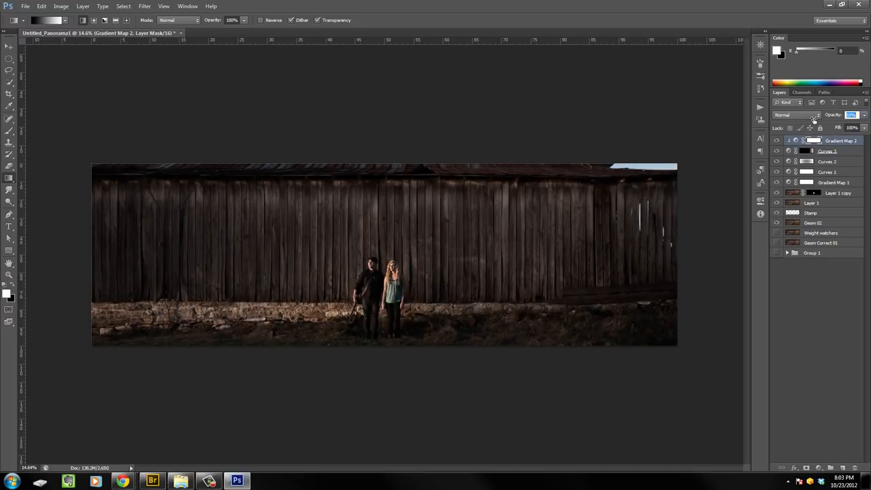
{"action": "left_click", "coordinate": [827, 150]}
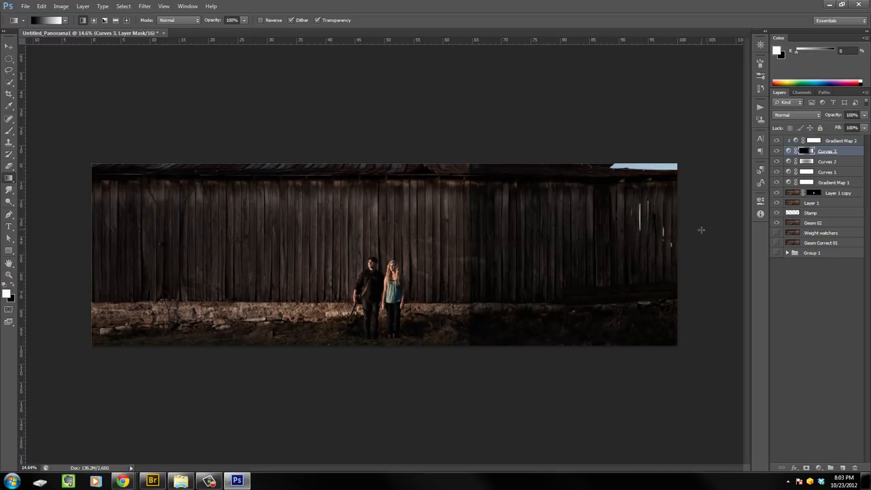
{"action": "left_click", "coordinate": [9, 46]}
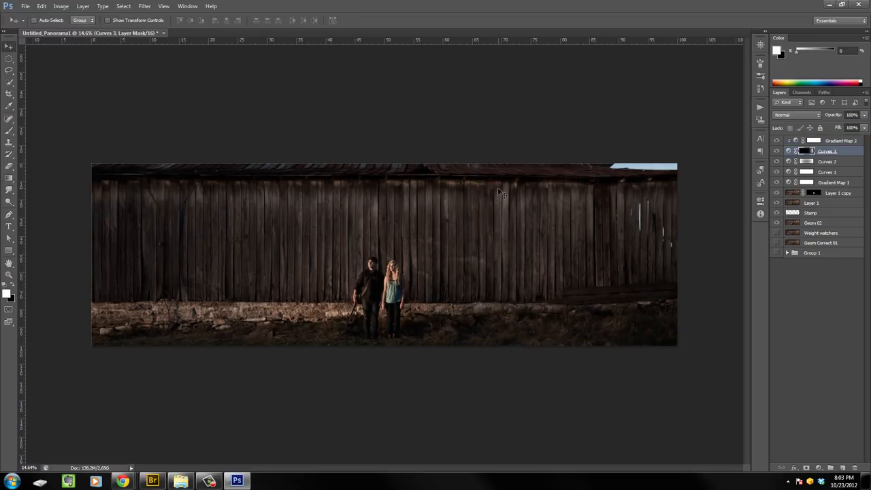
{"action": "mouse_move", "coordinate": [519, 266]}
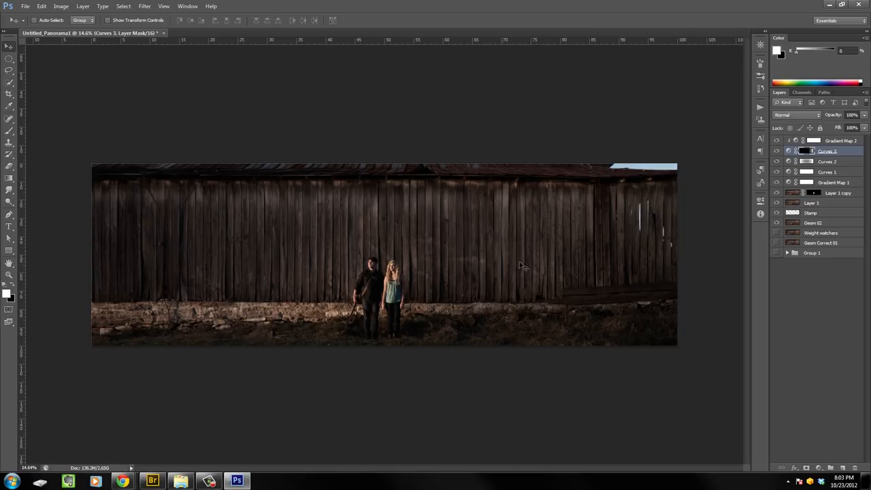
{"action": "left_click", "coordinate": [827, 140]}
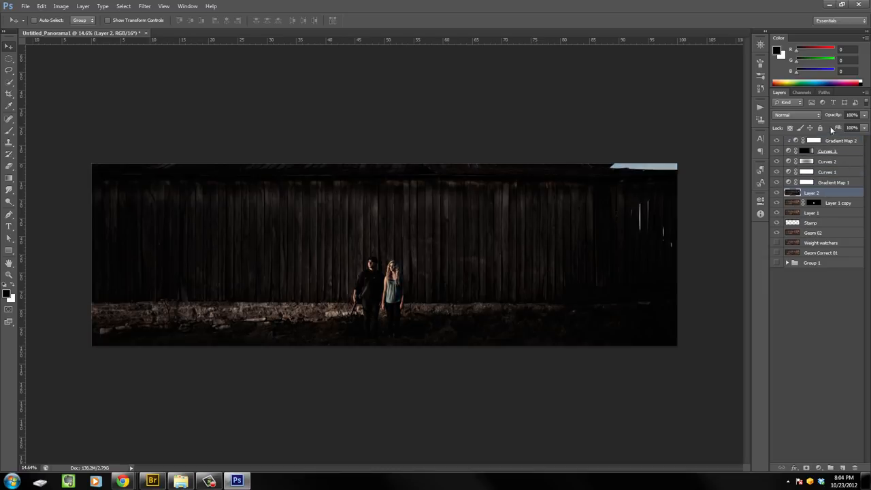
Step: Create a new Layer 2 and lower Gradient Map 2's opacity to lighten the banner slightly
{"action": "left_click", "coordinate": [851, 114]}
{"action": "type", "text": "55"}
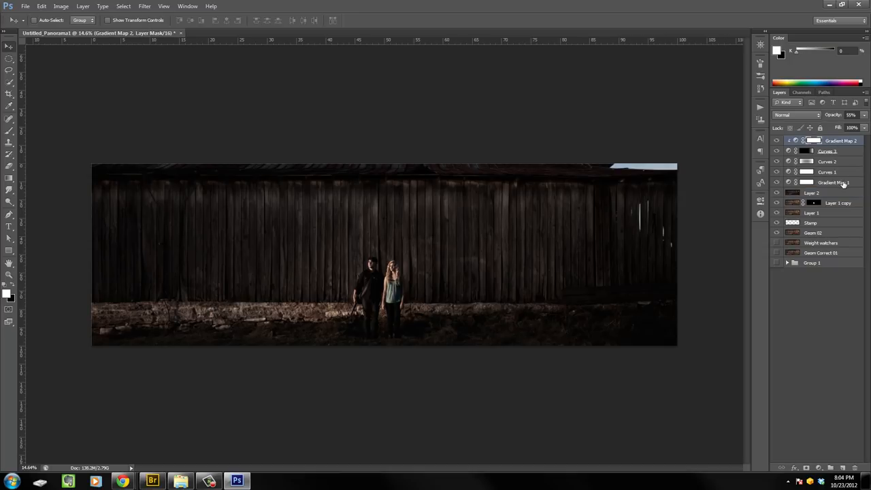
{"action": "mouse_move", "coordinate": [833, 182]}
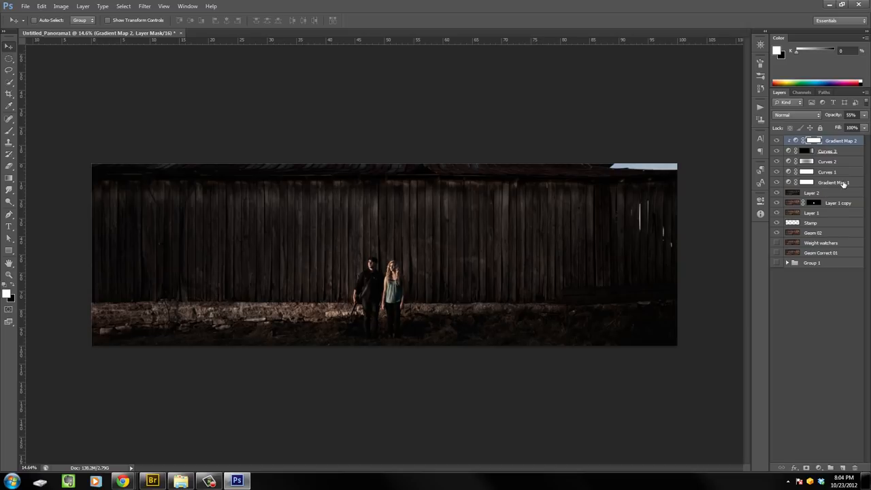
{"action": "left_click", "coordinate": [10, 93]}
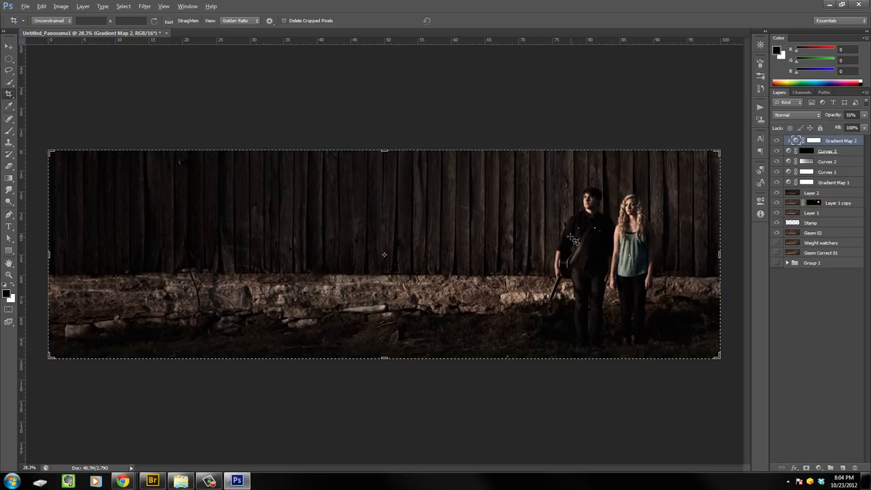
{"action": "mouse_move", "coordinate": [520, 260]}
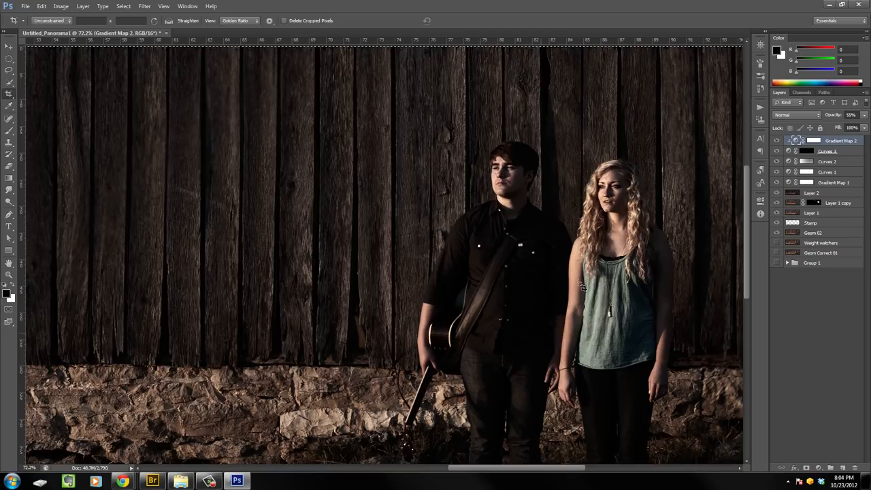
{"action": "mouse_move", "coordinate": [560, 212]}
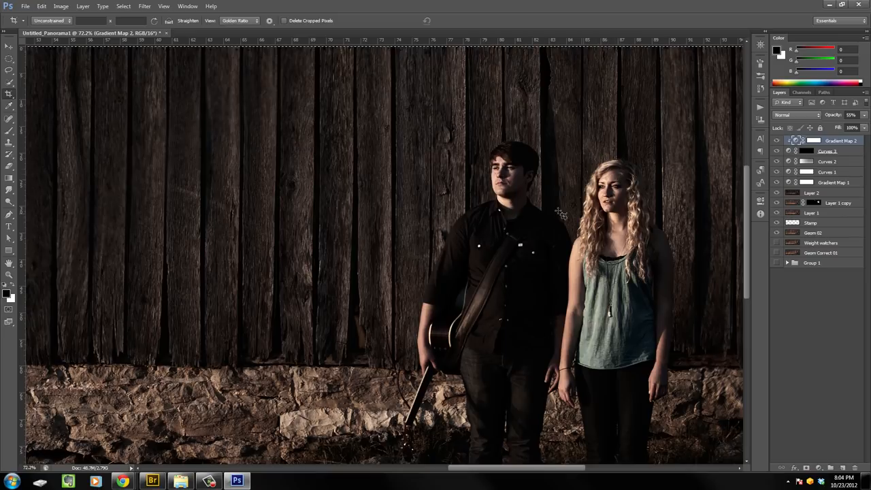
{"action": "mouse_move", "coordinate": [528, 196]}
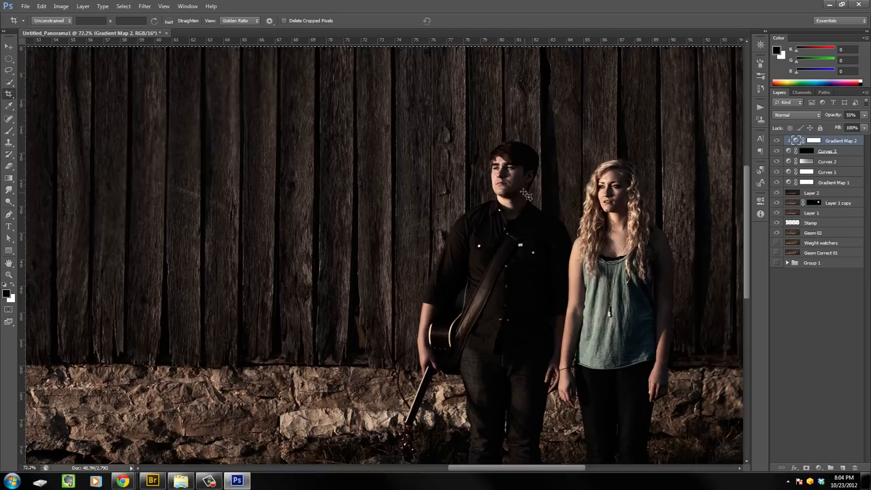
{"action": "mouse_move", "coordinate": [532, 126]}
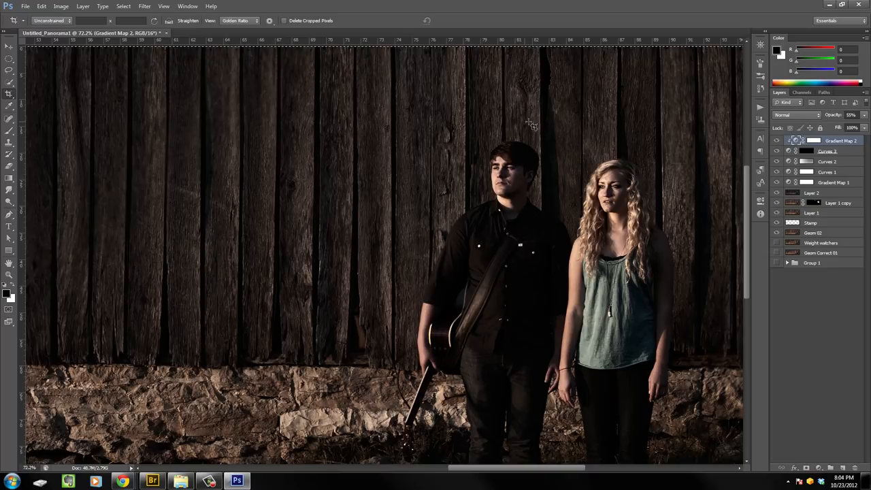
{"action": "mouse_move", "coordinate": [615, 210]}
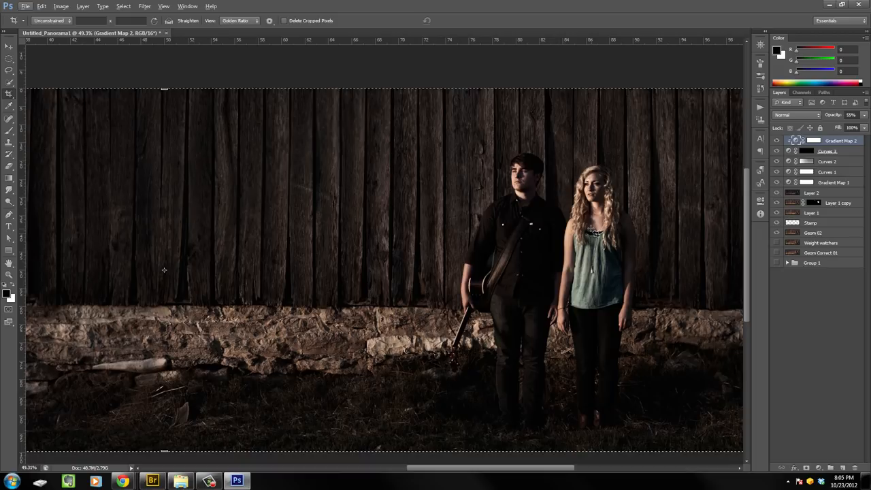
{"action": "mouse_move", "coordinate": [462, 160]}
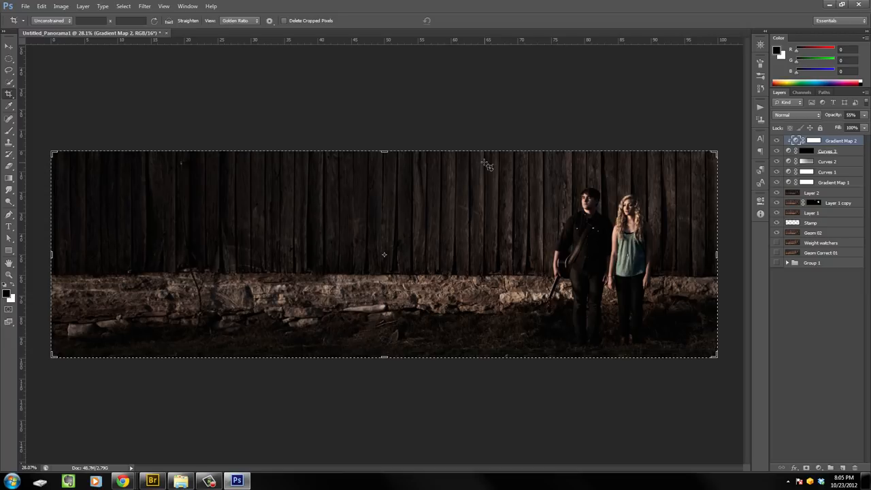
{"action": "left_click", "coordinate": [25, 5]}
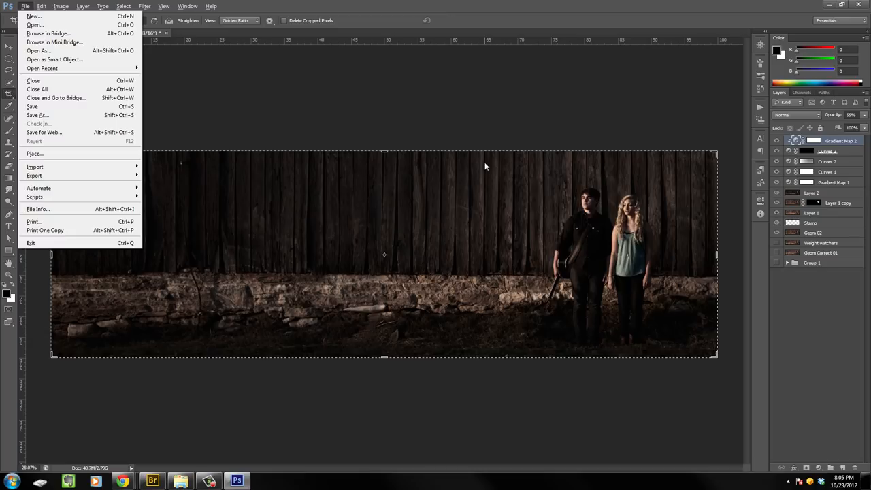
{"action": "mouse_move", "coordinate": [38, 188]}
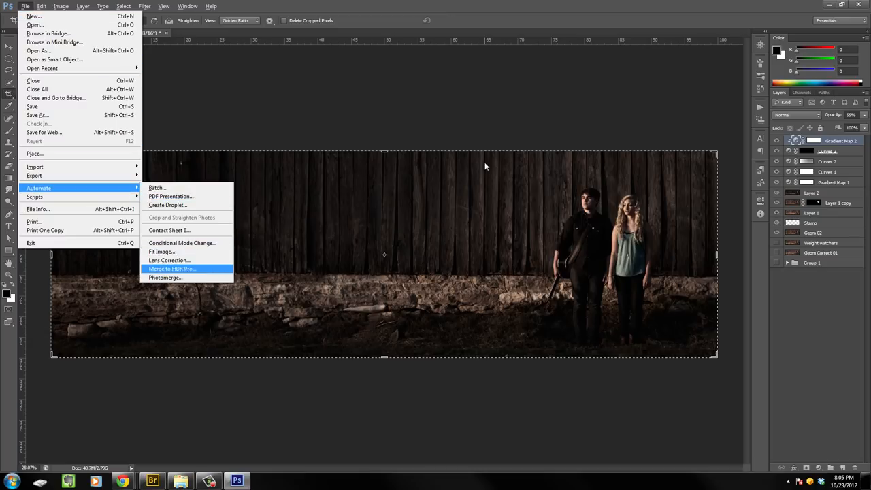
{"action": "left_click", "coordinate": [166, 278]}
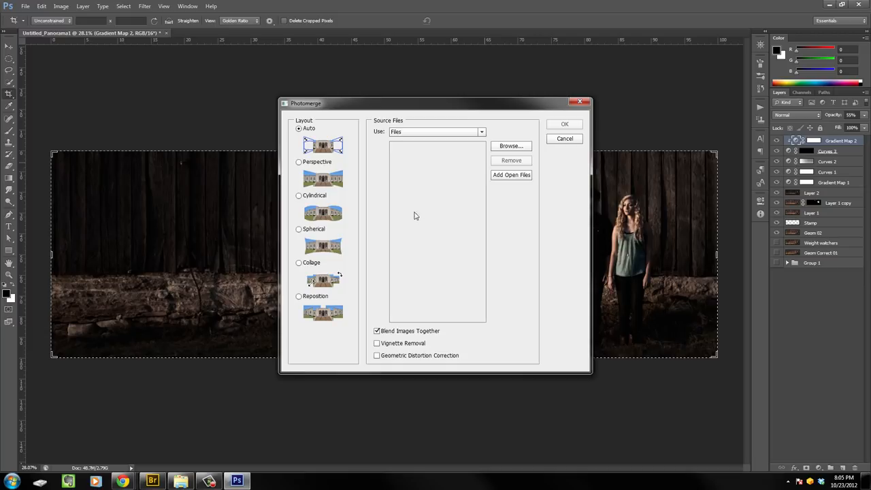
{"action": "left_click", "coordinate": [511, 146]}
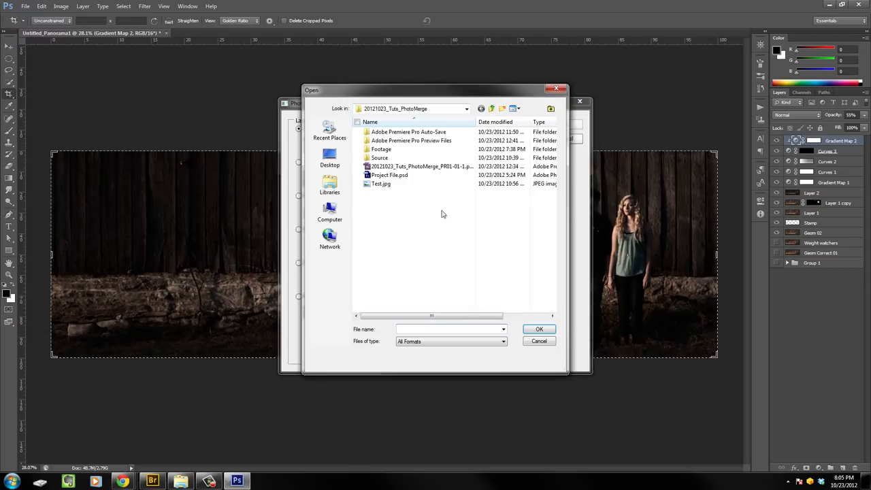
{"action": "left_click", "coordinate": [538, 340]}
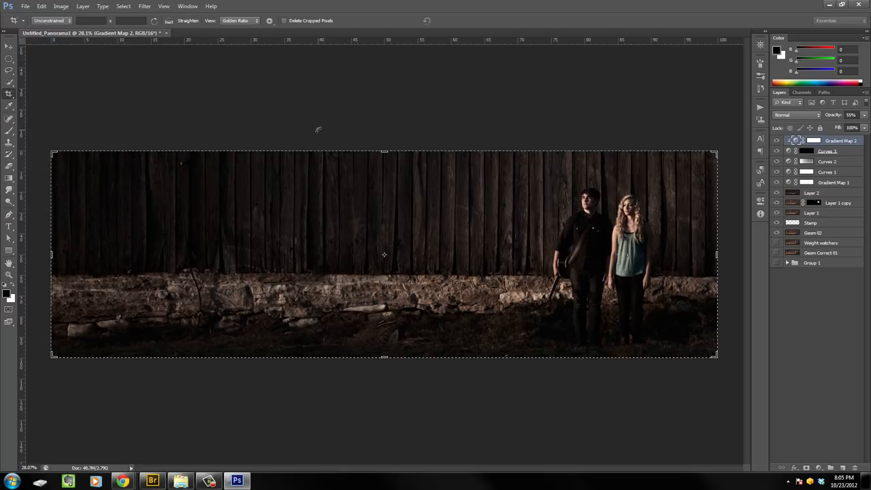
Step: Show the Edit menu's greyed-out Auto-Align Layers and Auto-Blend Layers commands
{"action": "left_click", "coordinate": [41, 5]}
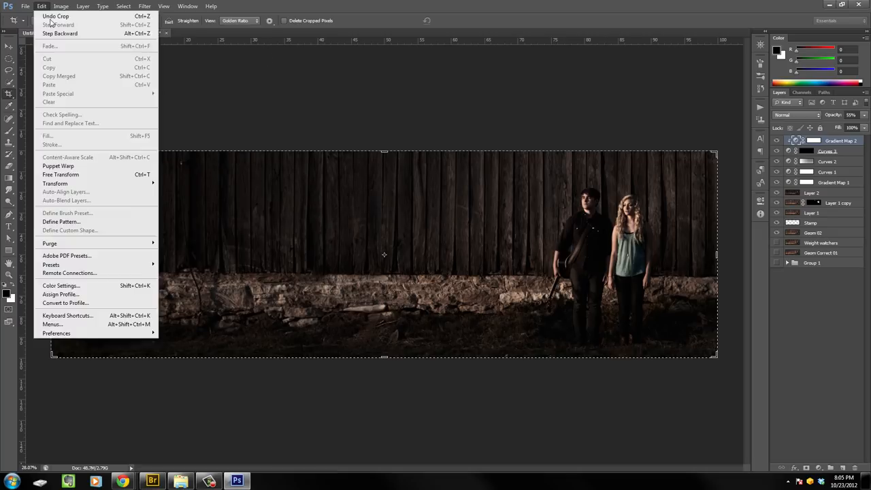
{"action": "mouse_move", "coordinate": [84, 192]}
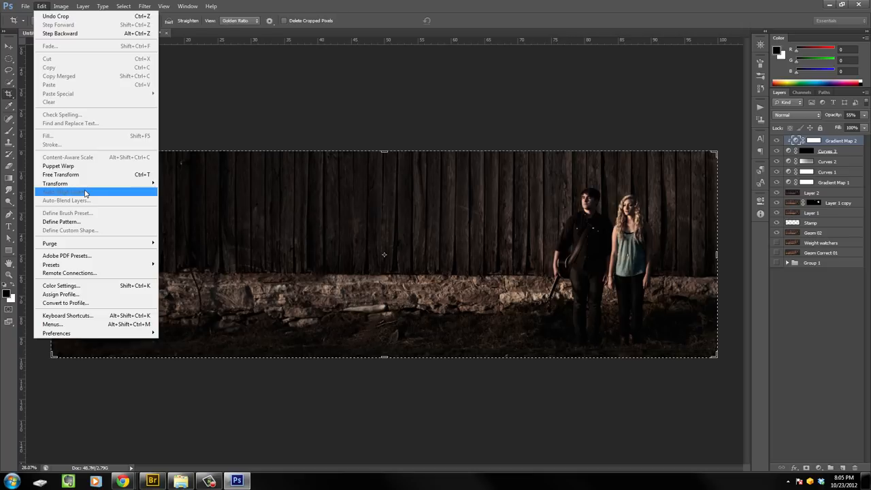
{"action": "mouse_move", "coordinate": [81, 201]}
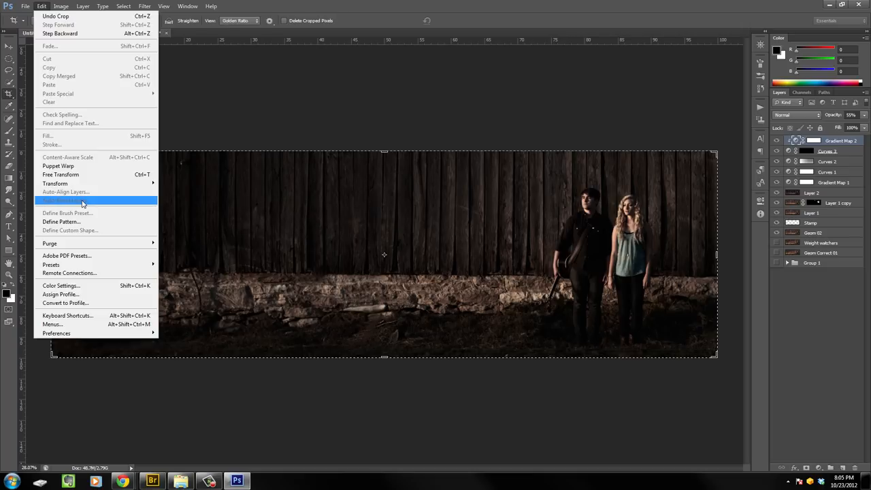
{"action": "mouse_move", "coordinate": [67, 190]}
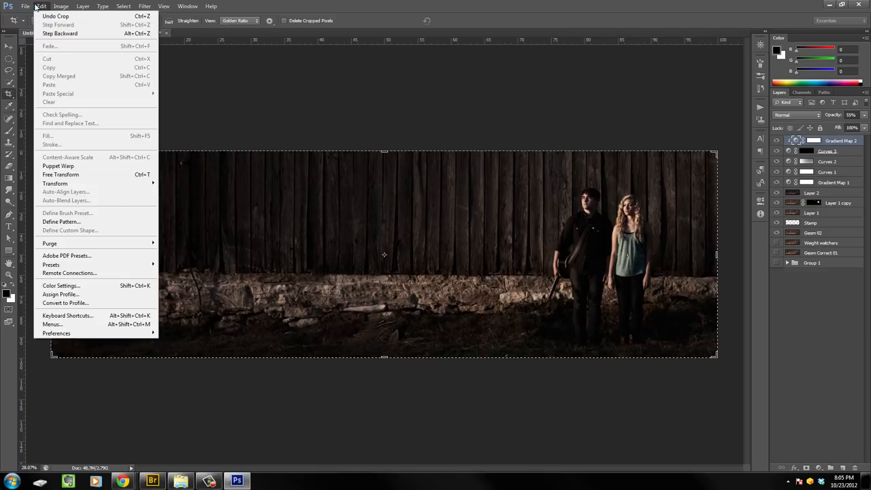
{"action": "mouse_move", "coordinate": [61, 222]}
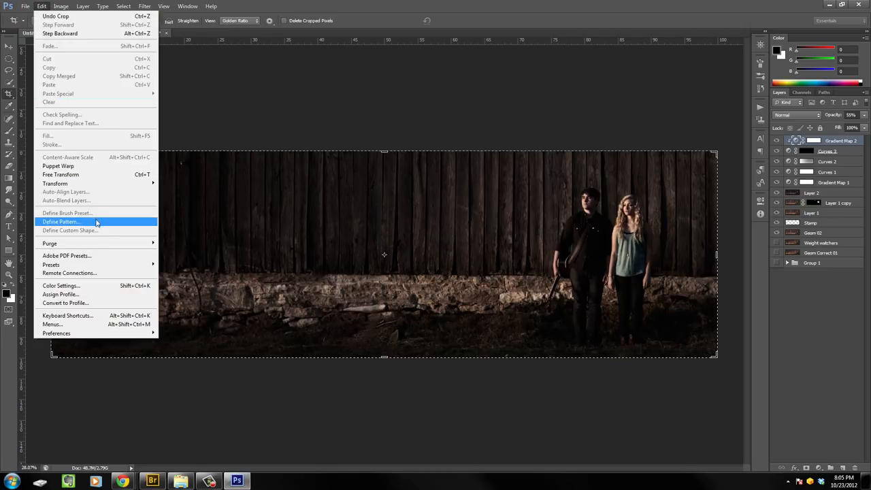
{"action": "mouse_move", "coordinate": [98, 199]}
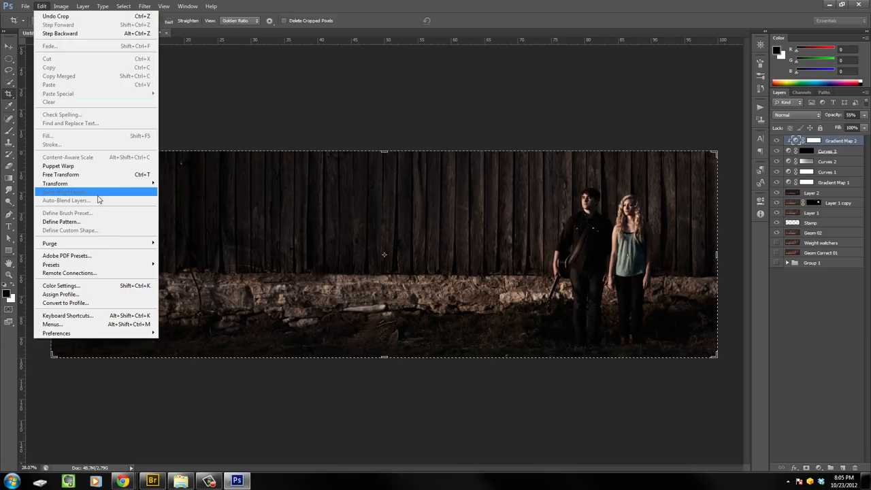